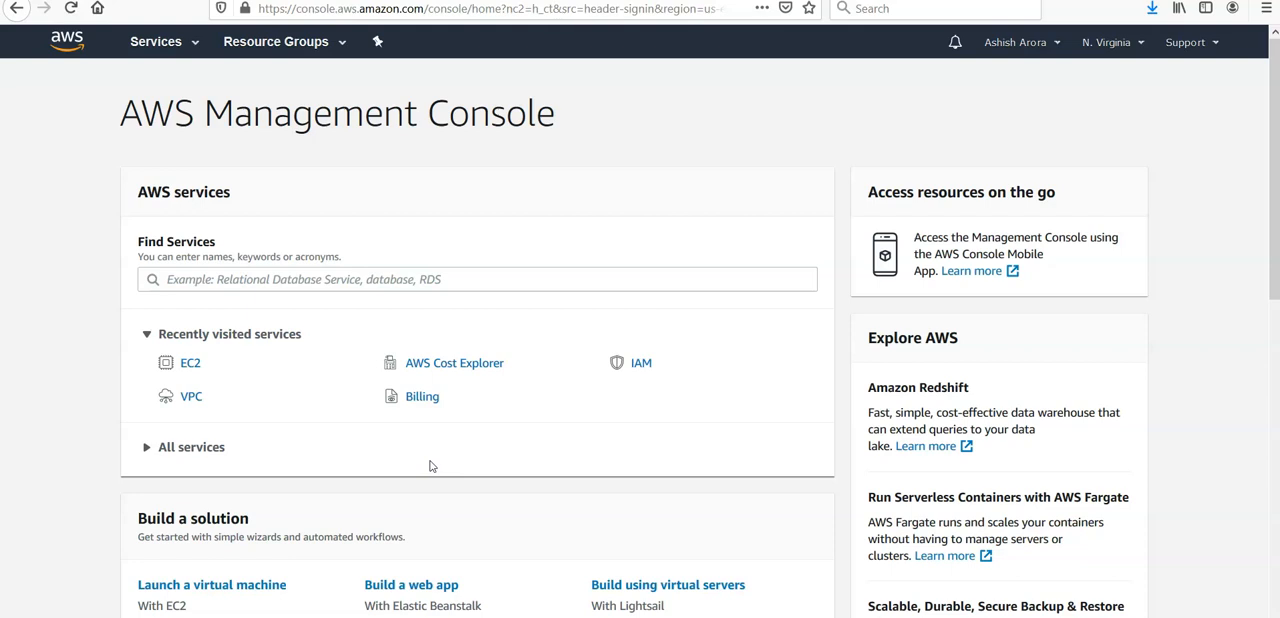
- Find the RDS service by searching 'rds' and open its dashboard
left_click(476, 280)
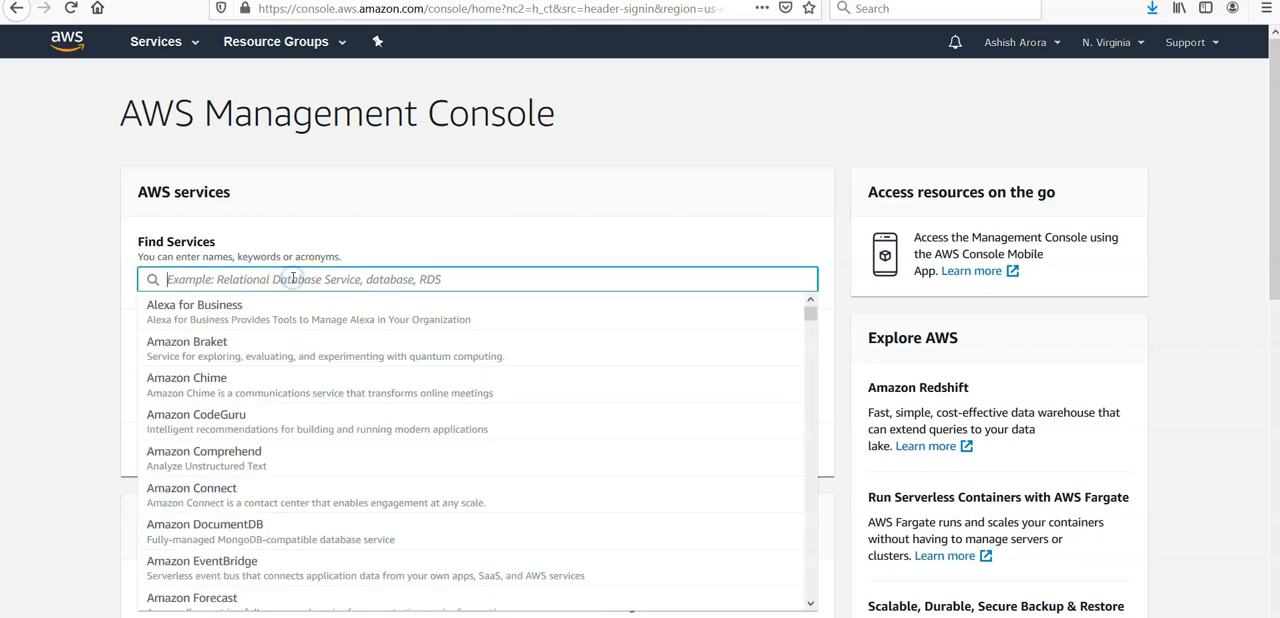
type("rds")
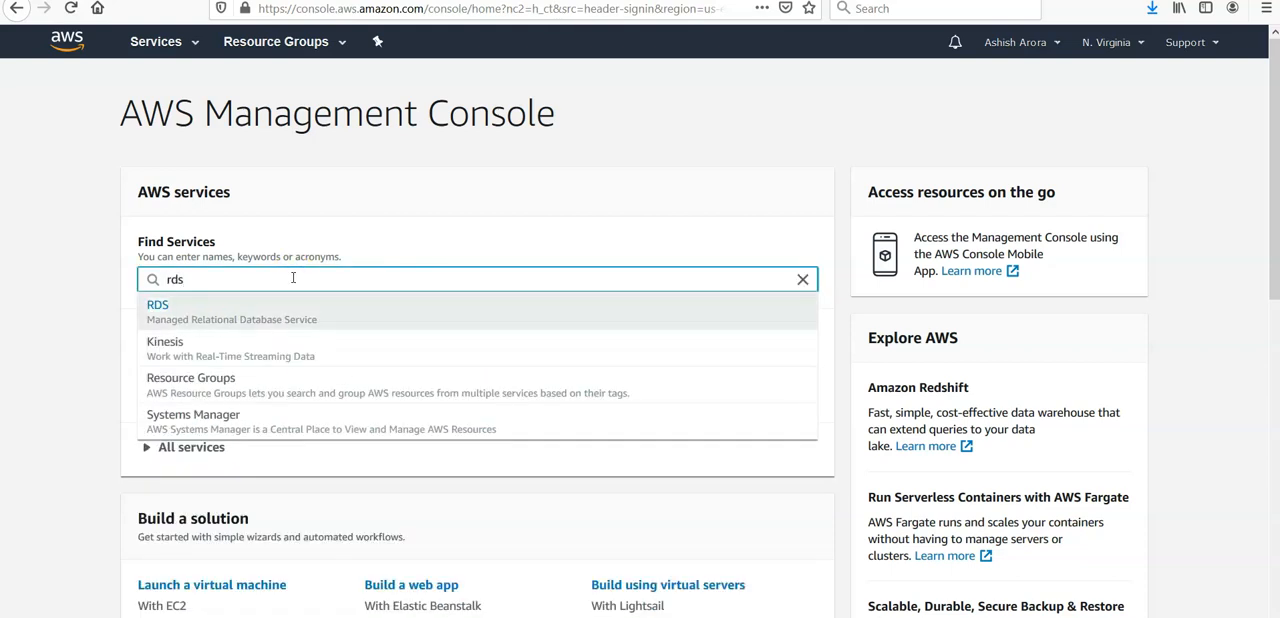
mouse_move(242, 308)
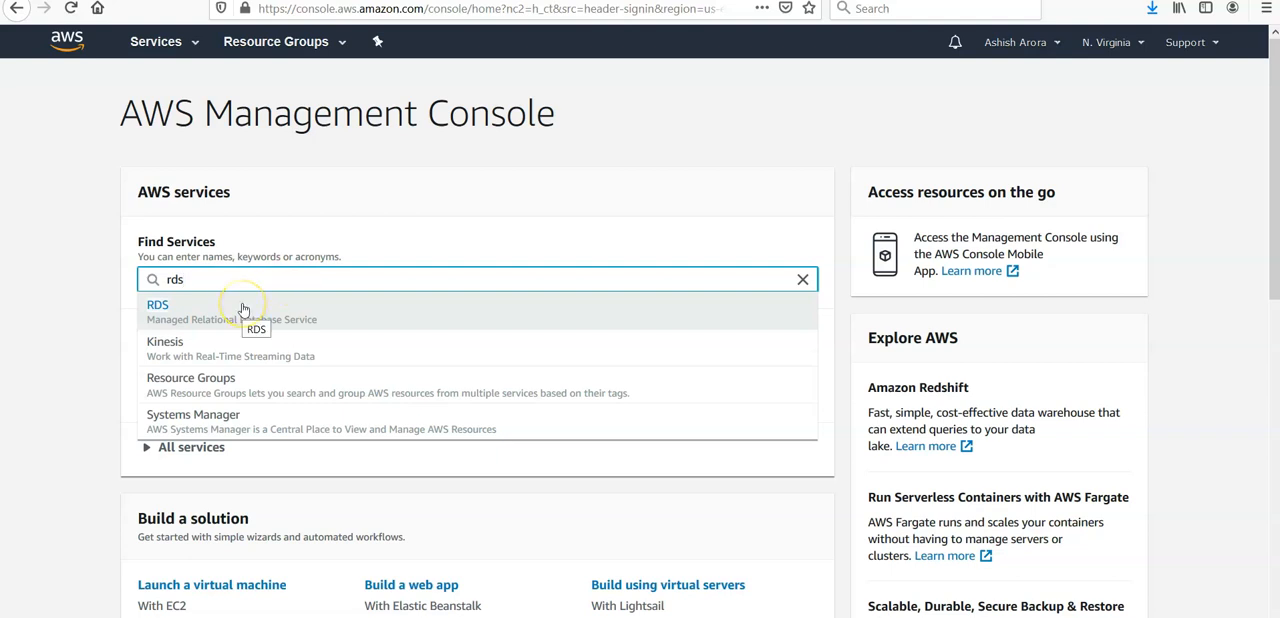
left_click(156, 304)
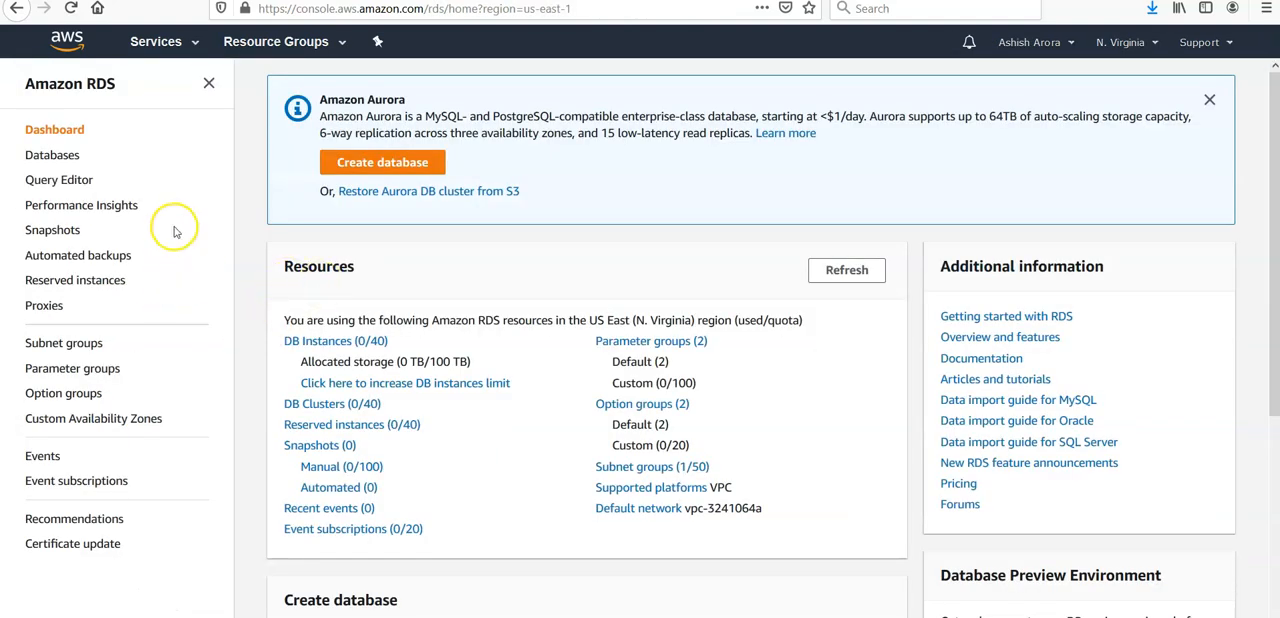
mouse_move(382, 162)
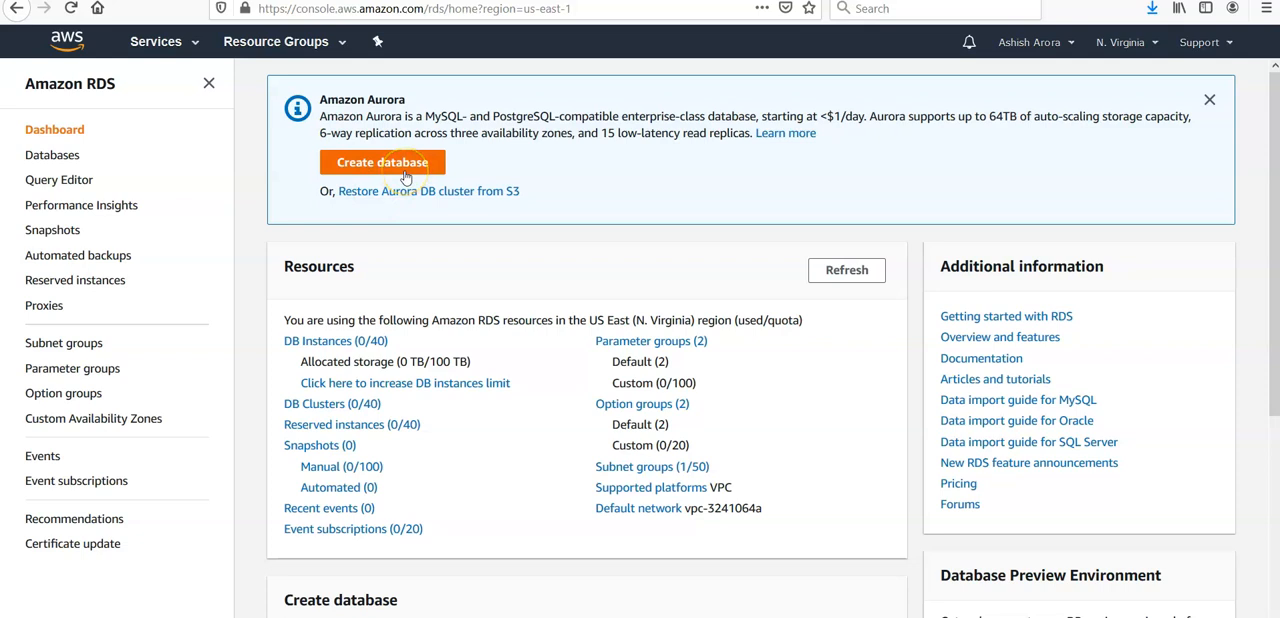
- Begin a new database and choose Microsoft SQL Server as the engine
left_click(382, 162)
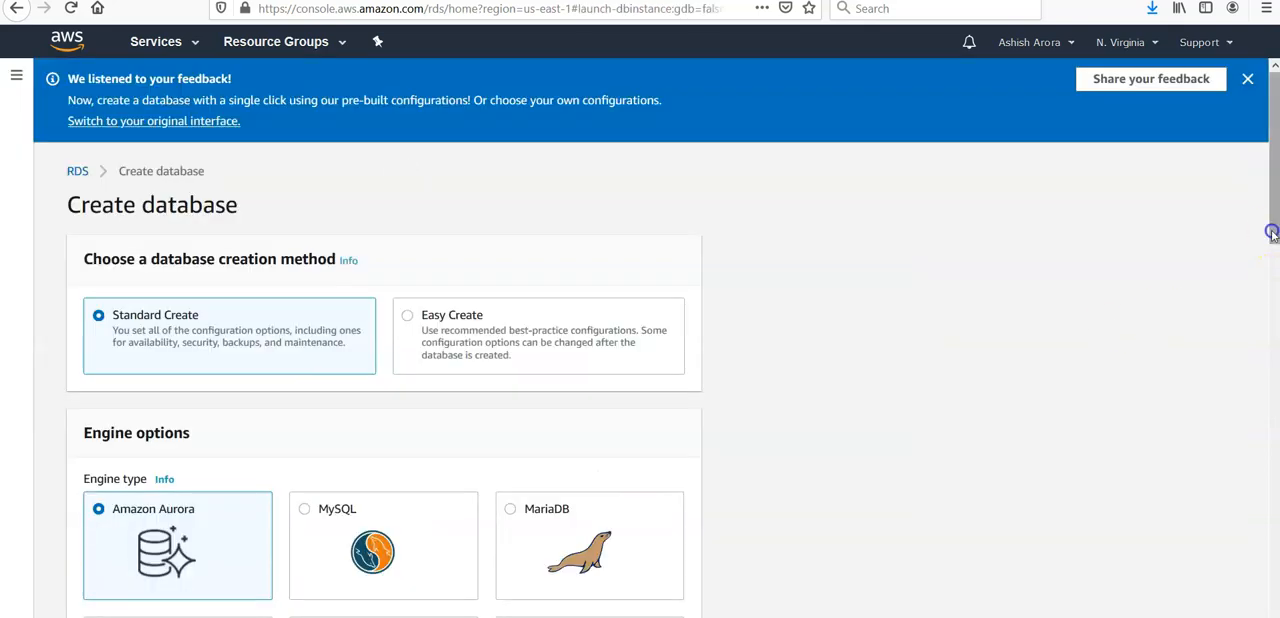
scroll("down", 3)
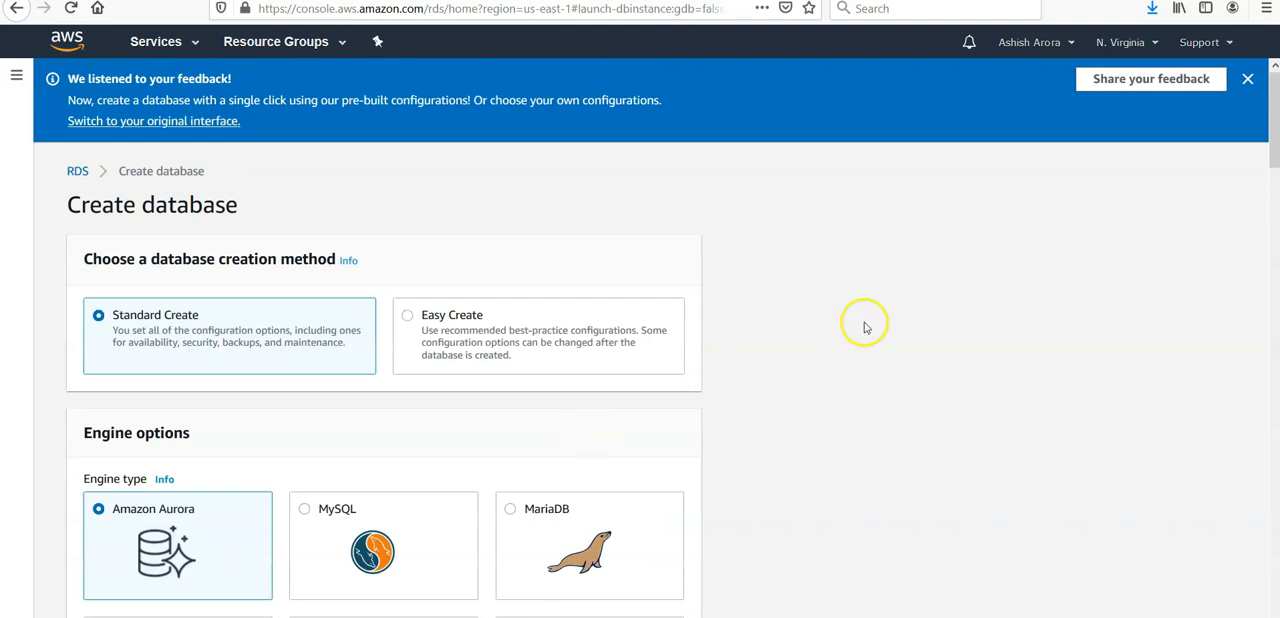
scroll("down", 3)
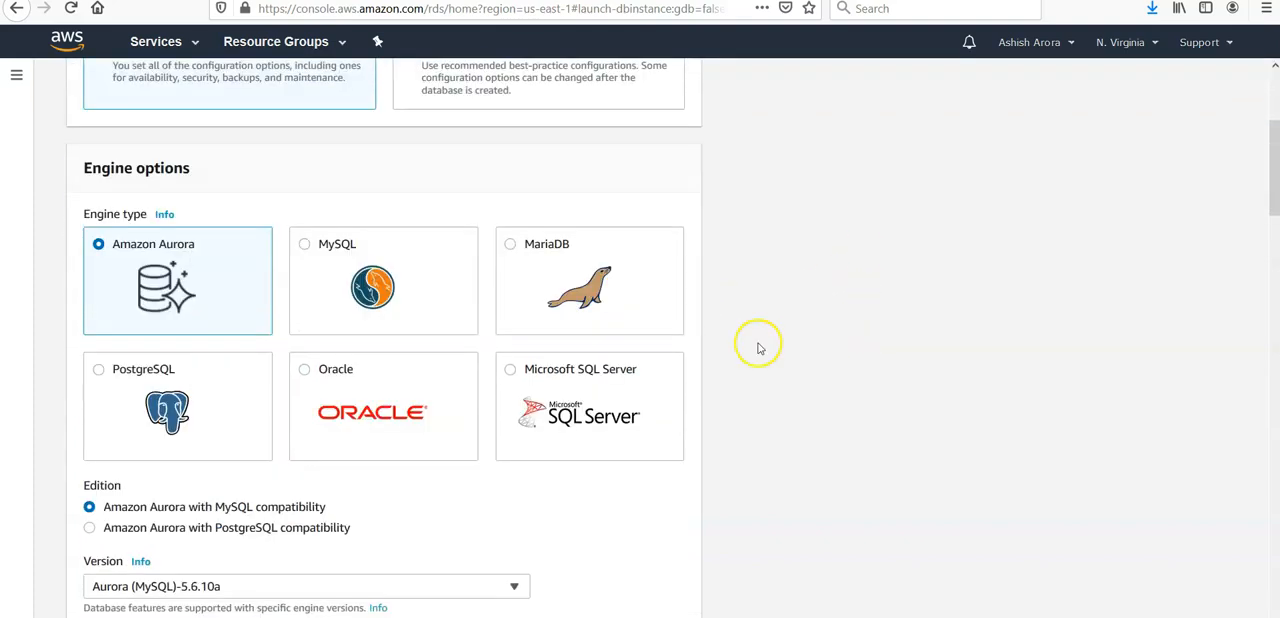
left_click(510, 368)
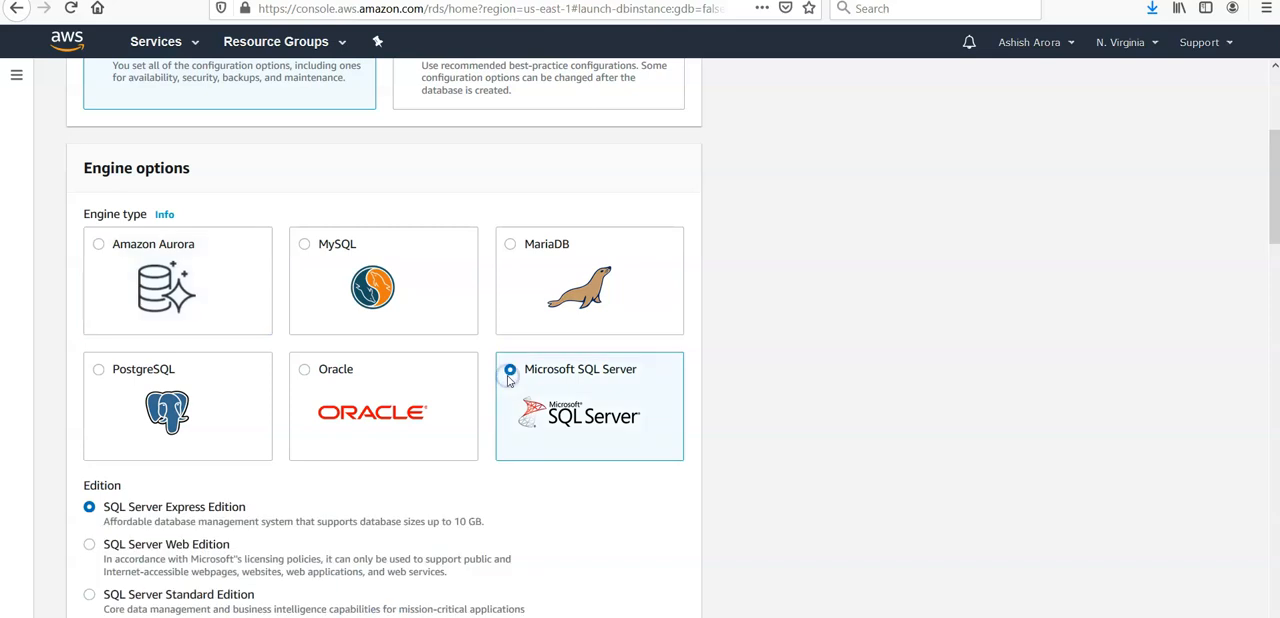
scroll("down", 3)
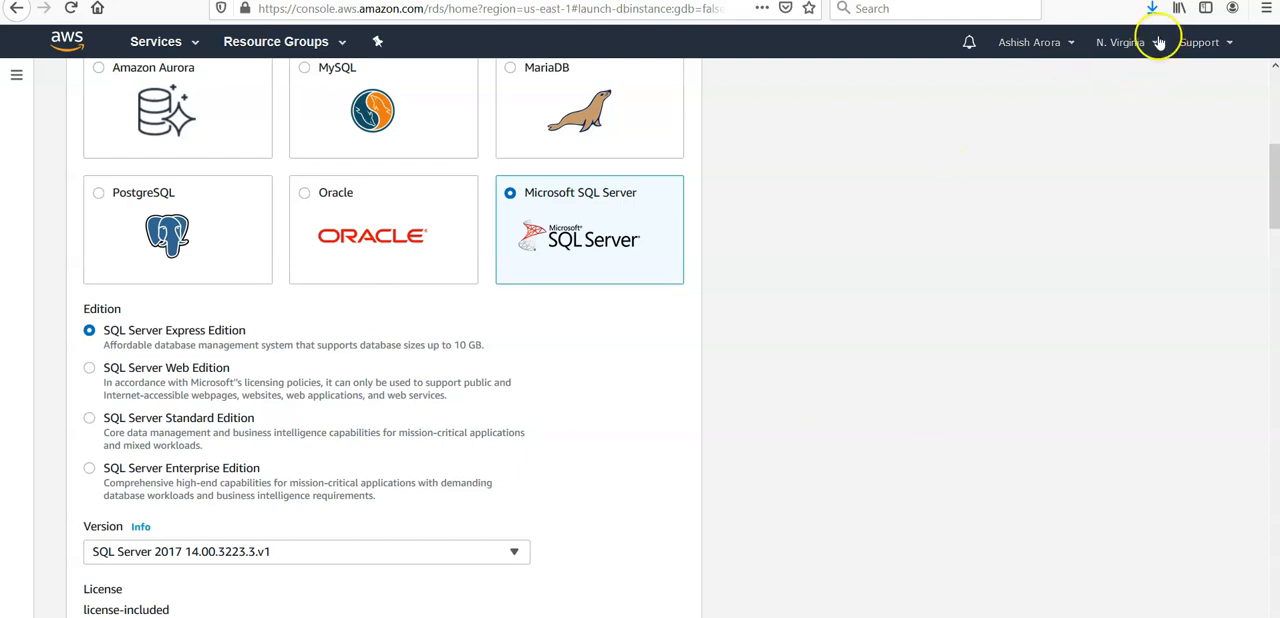
- Show the Version dropdown for SQL Server Express Edition
left_click(1120, 42)
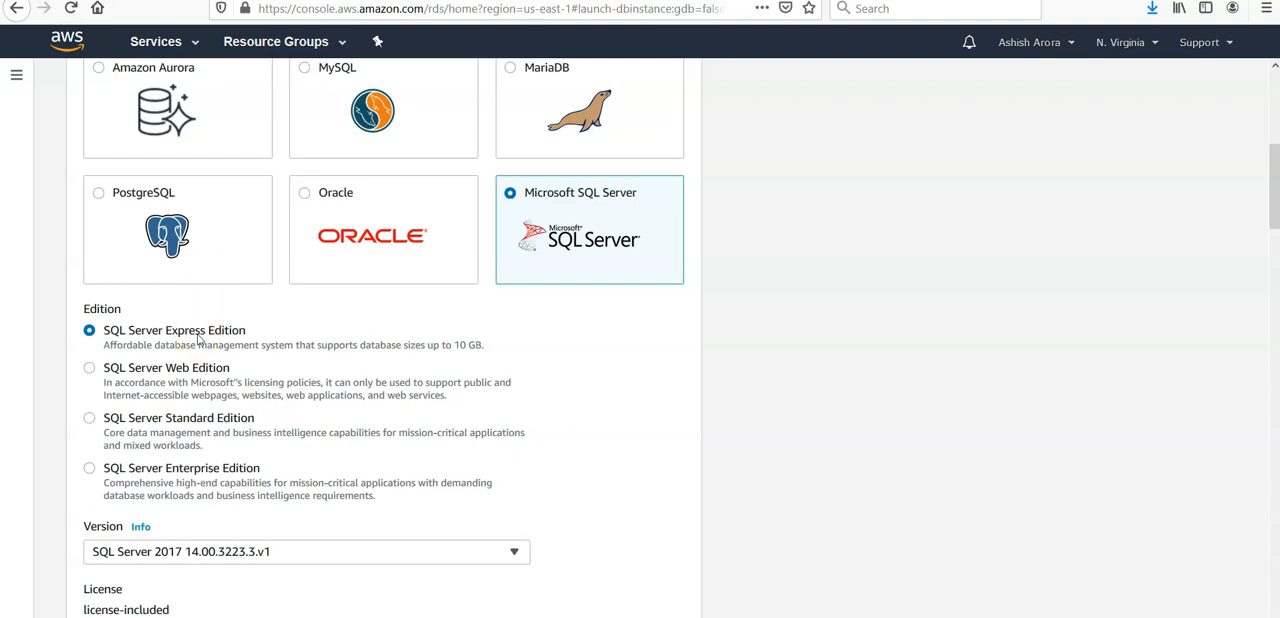
mouse_move(476, 476)
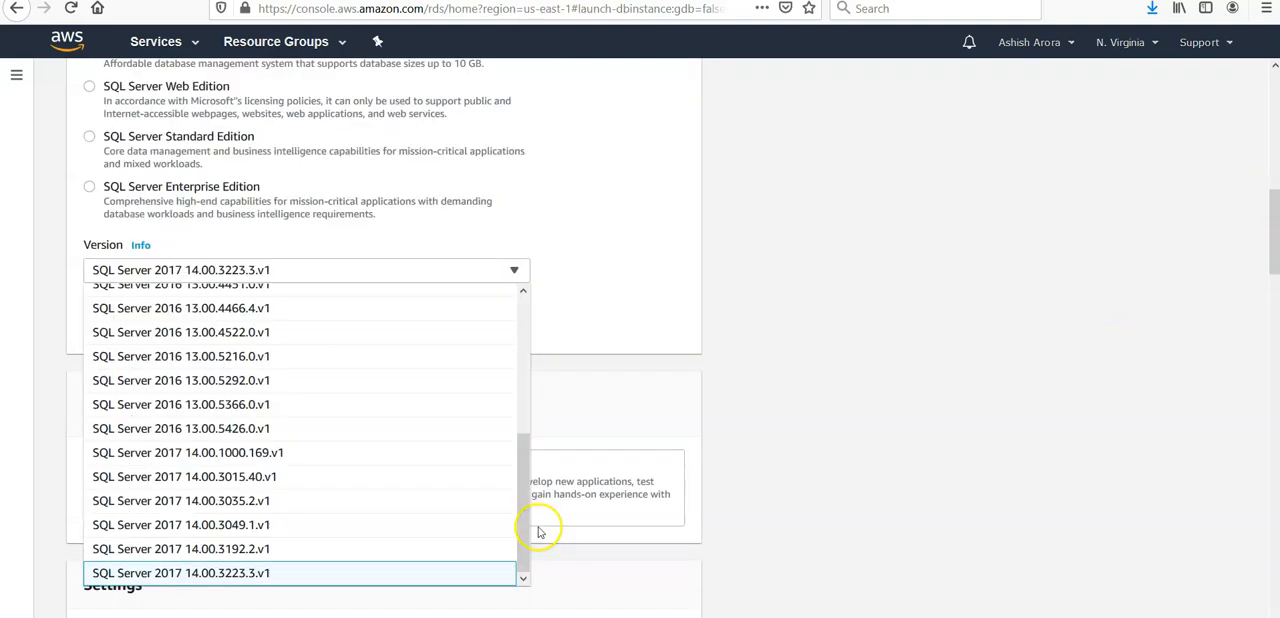
- Choose SQL Server 2017 14.00.1000.169.v1 as the engine version
left_click(180, 572)
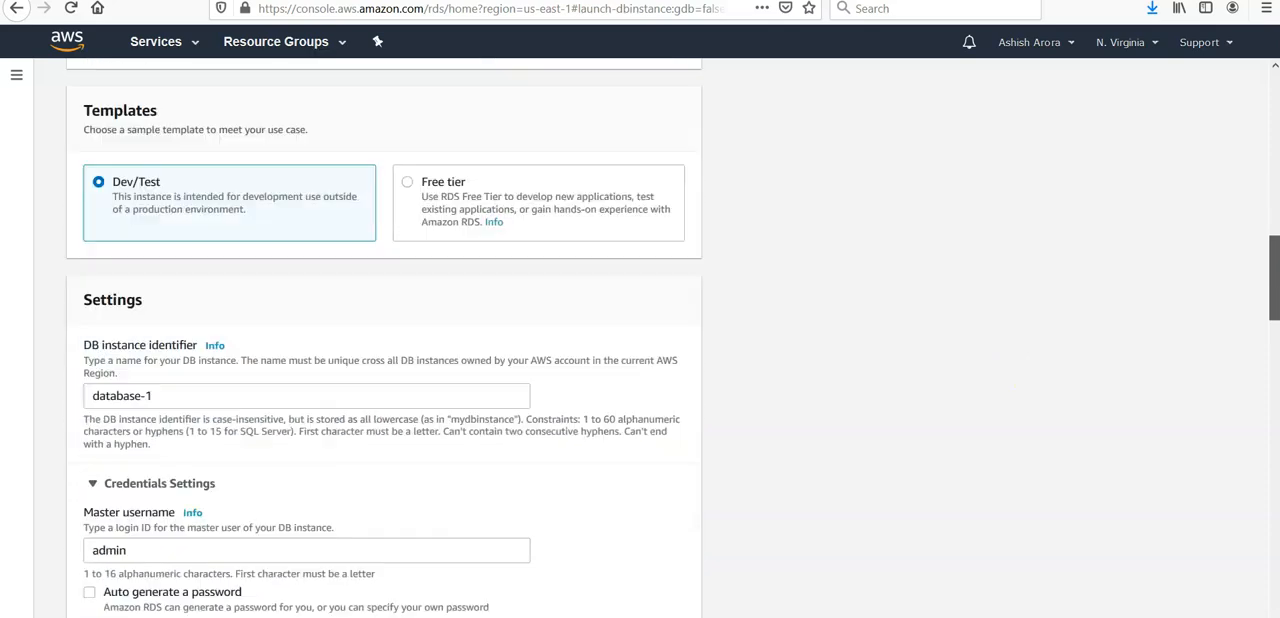
scroll("down", 3)
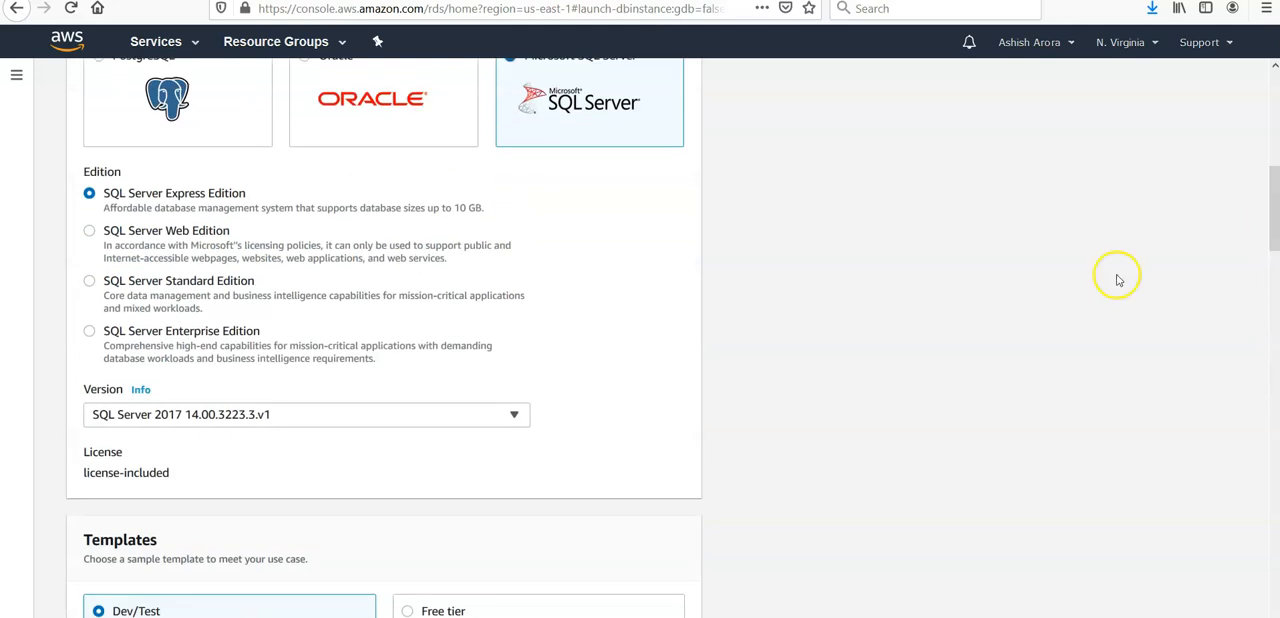
mouse_move(520, 528)
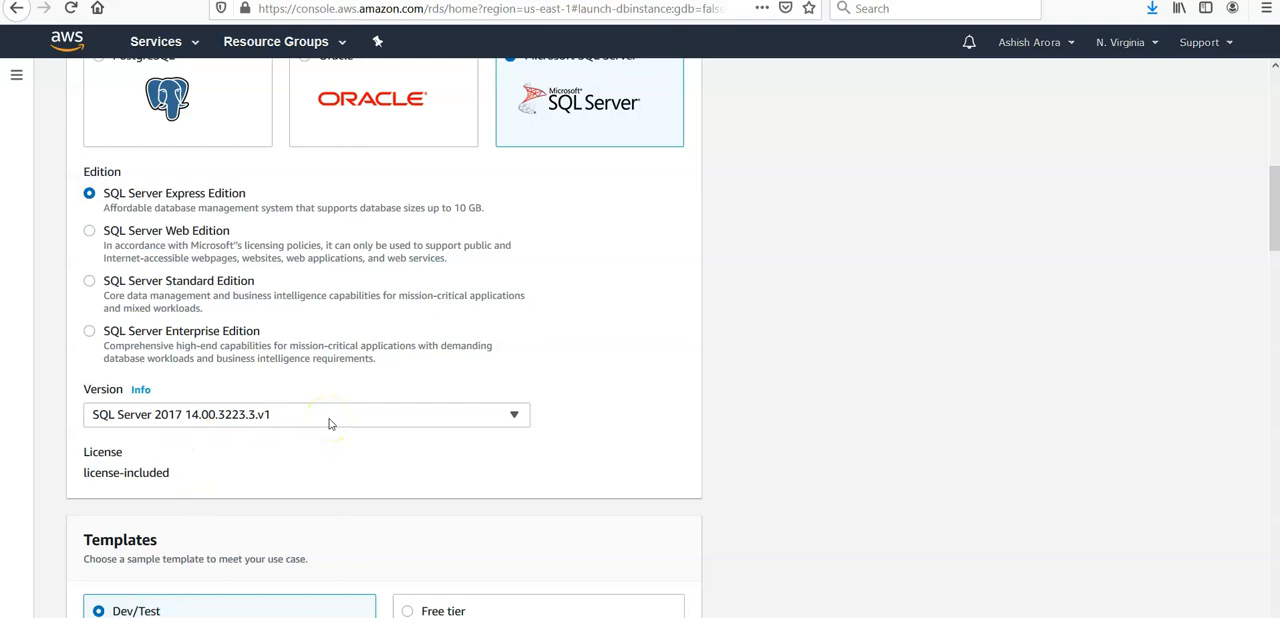
left_click(514, 414)
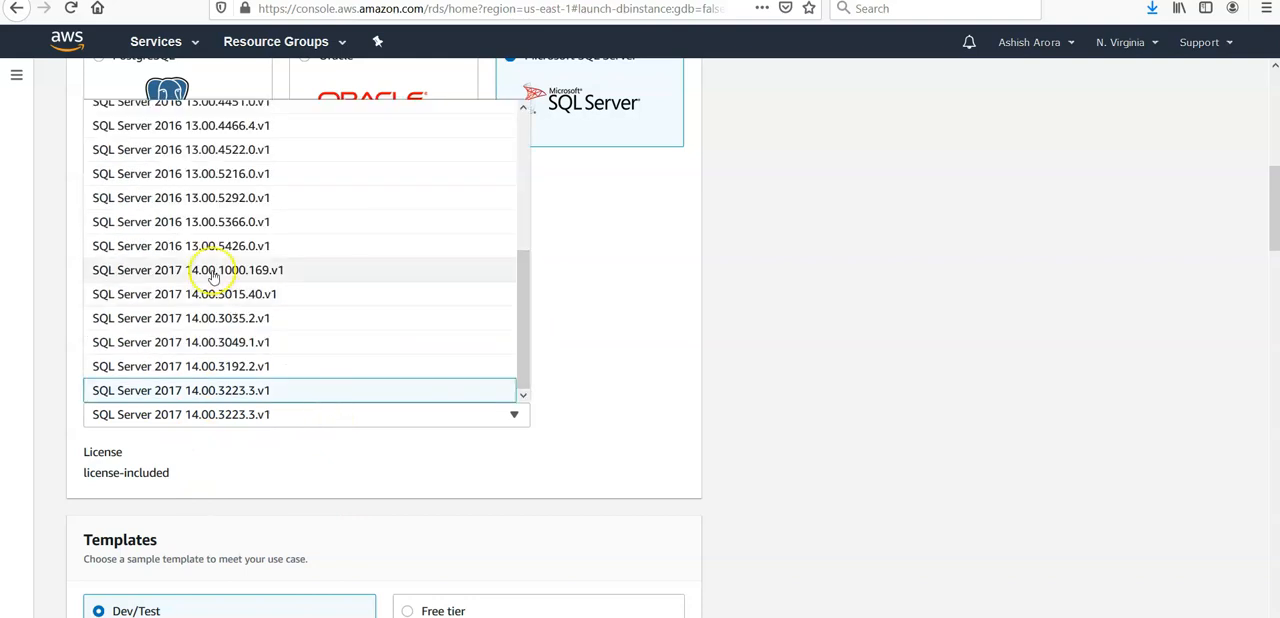
mouse_move(218, 278)
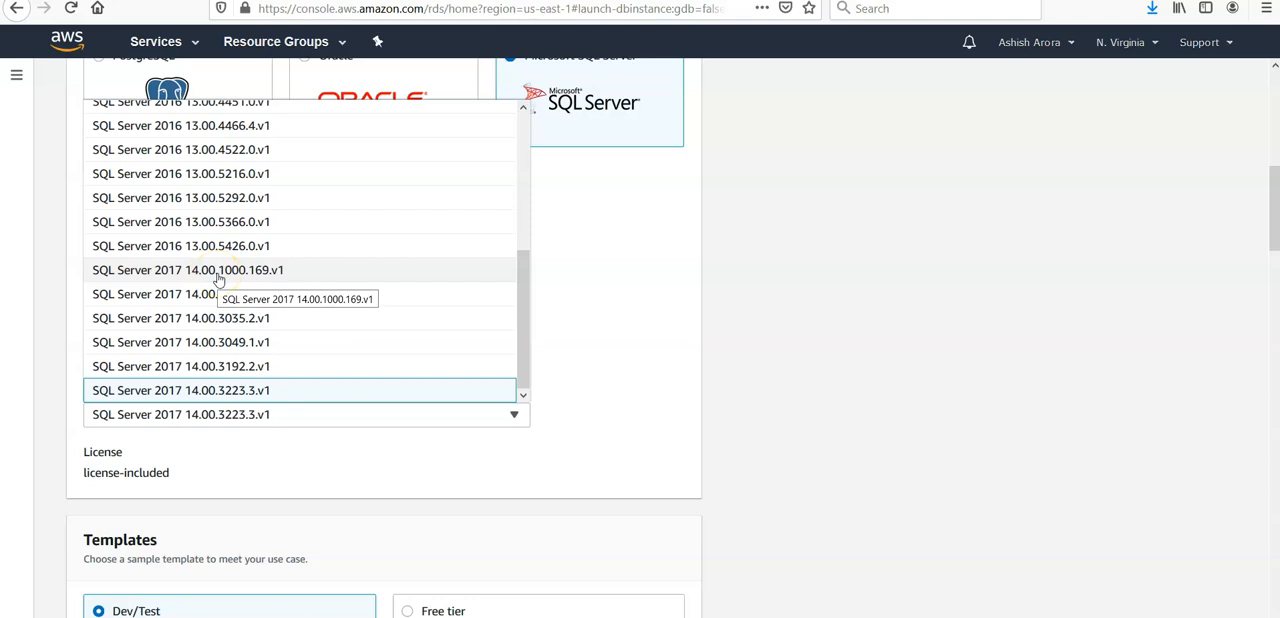
left_click(188, 270)
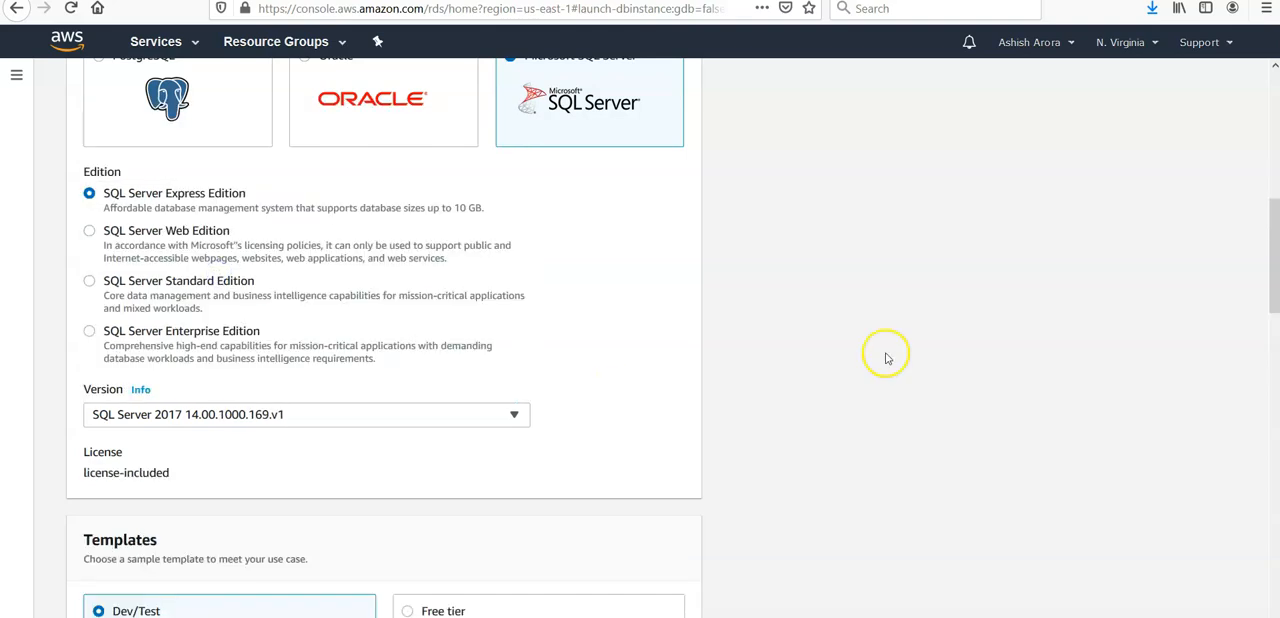
scroll("down", 3)
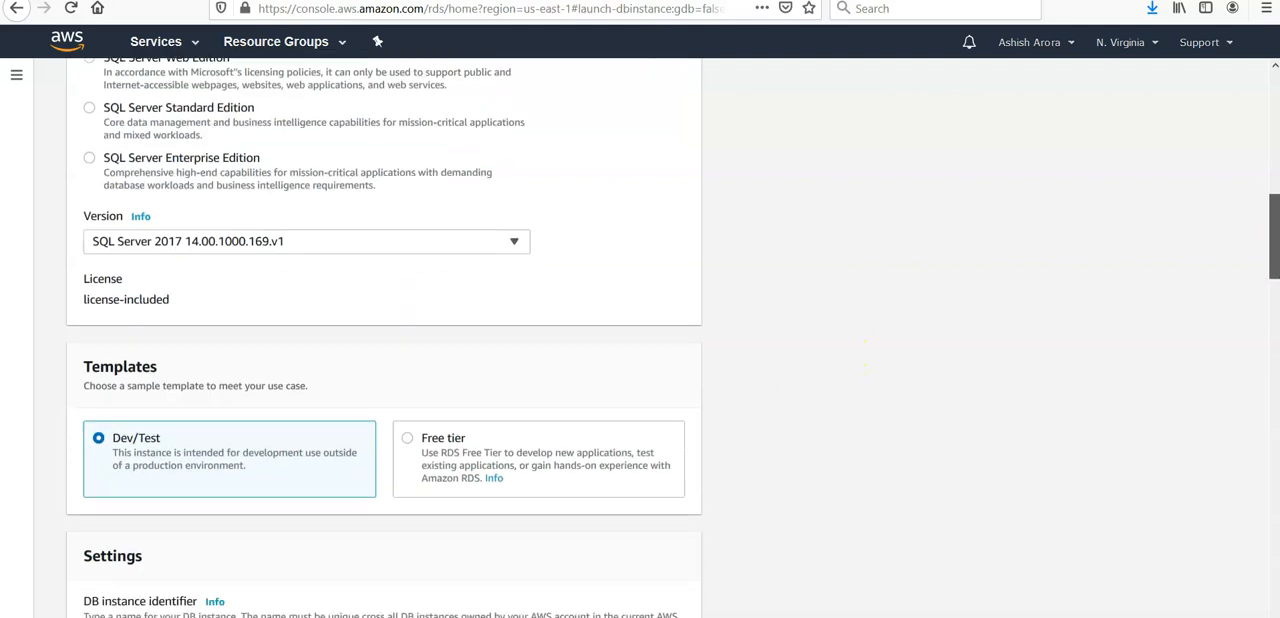
- Select the Free tier template and set the DB instance identifier to myasartest
left_click(408, 326)
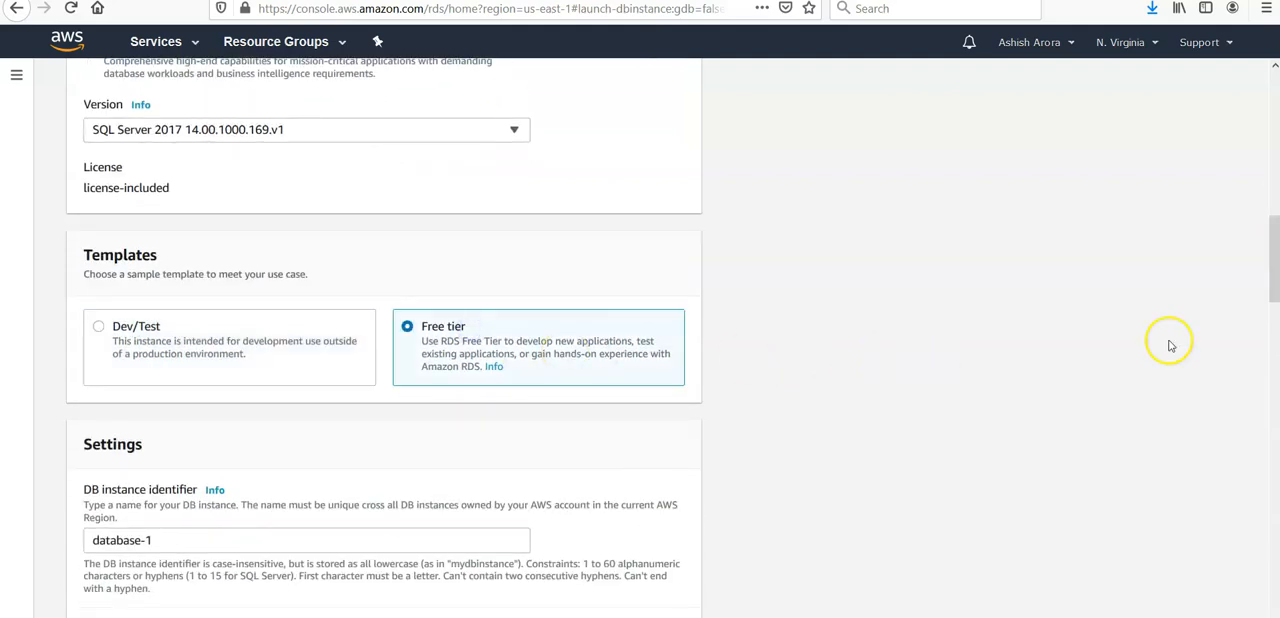
scroll("down", 3)
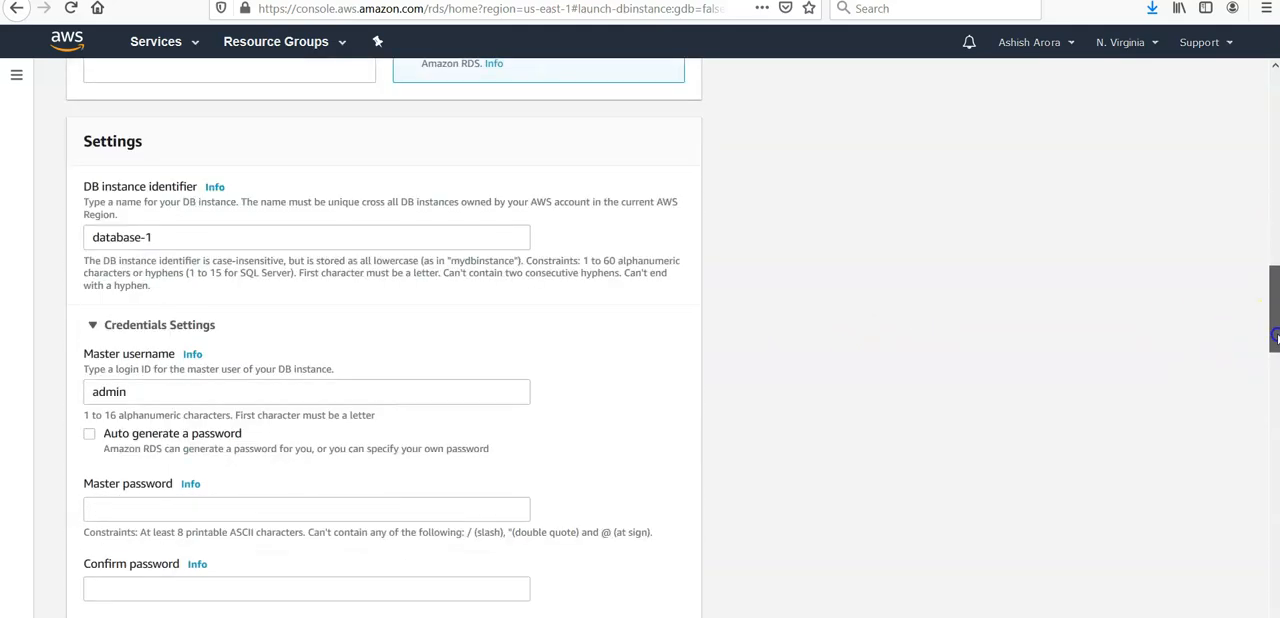
left_click(284, 236)
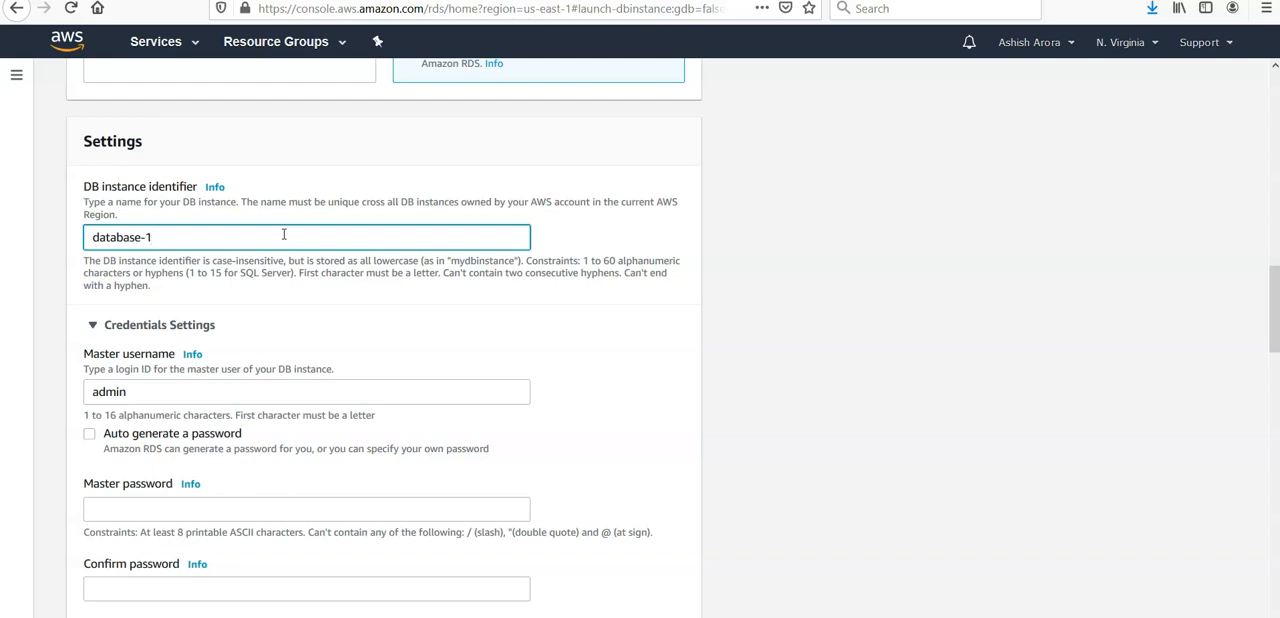
type("myasartest")
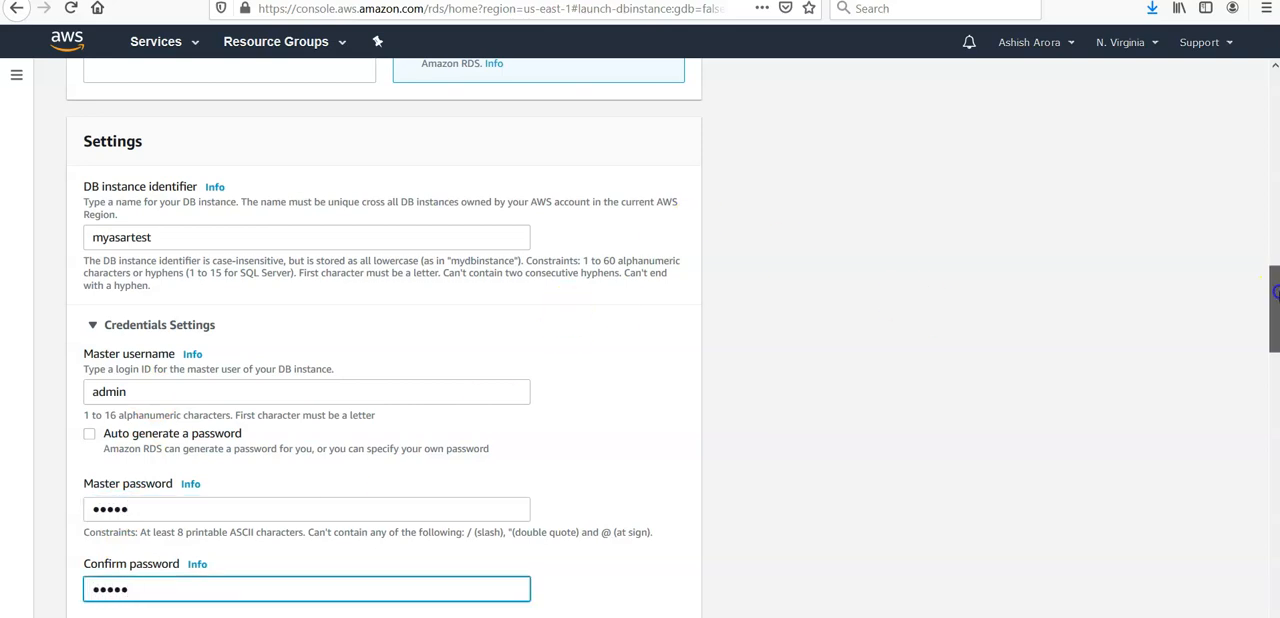
- Expand additional connectivity settings and set Publicly accessible to Yes
scroll("down", 3)
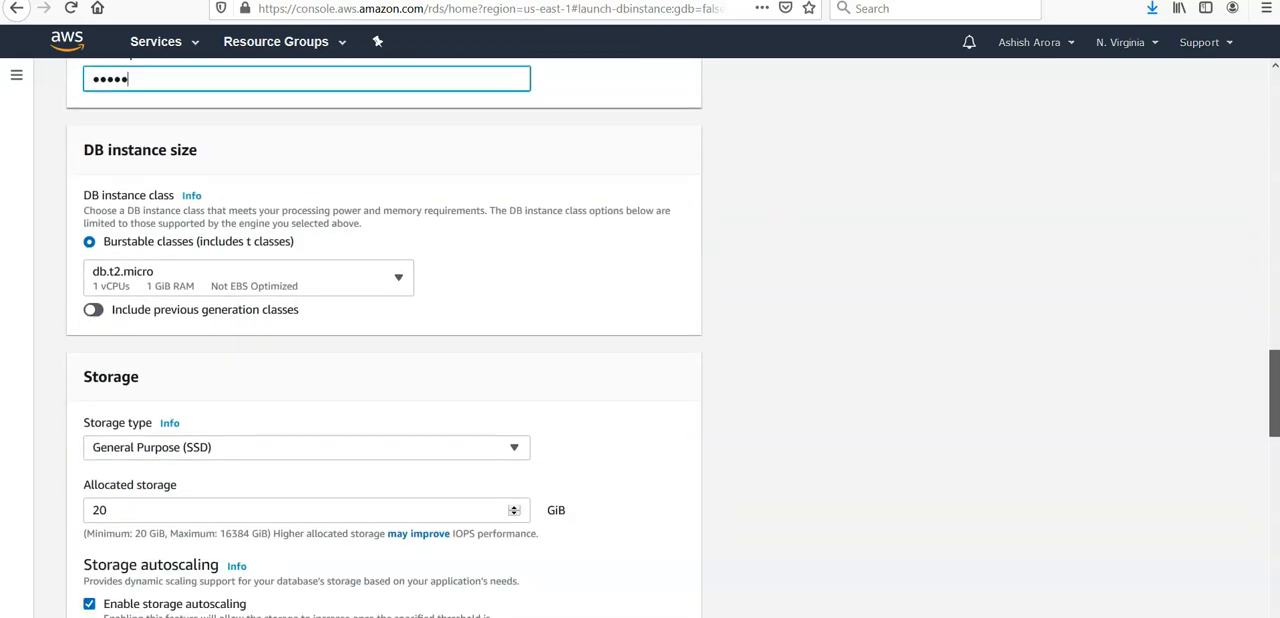
mouse_move(498, 330)
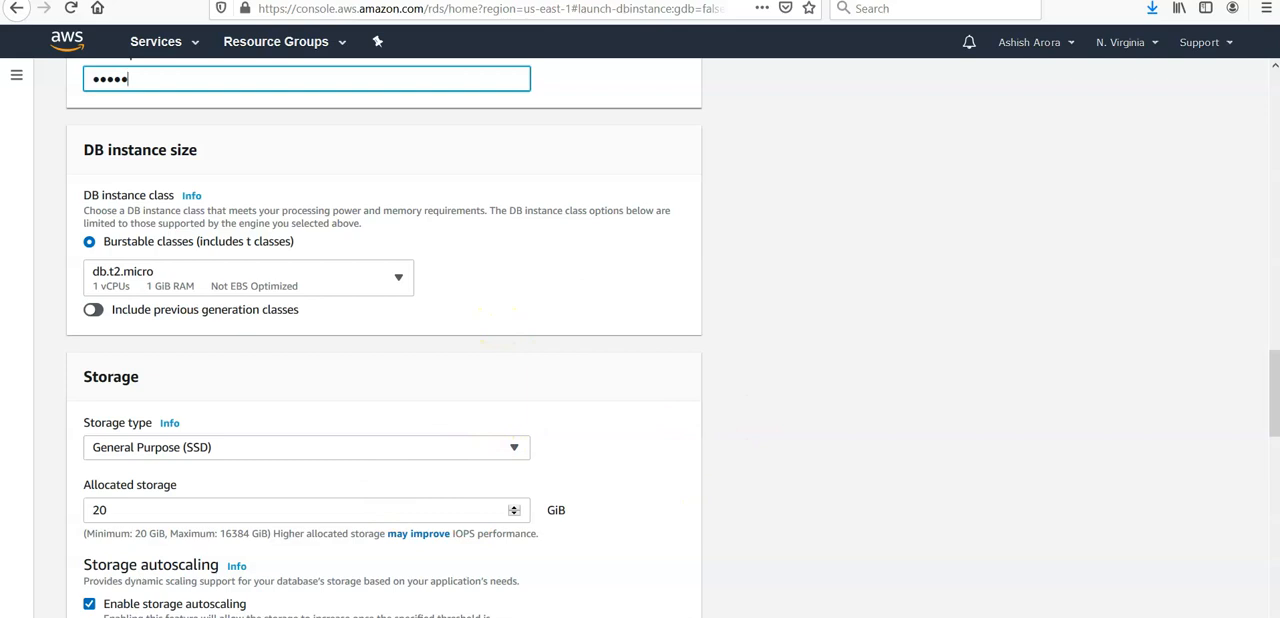
scroll("down", 3)
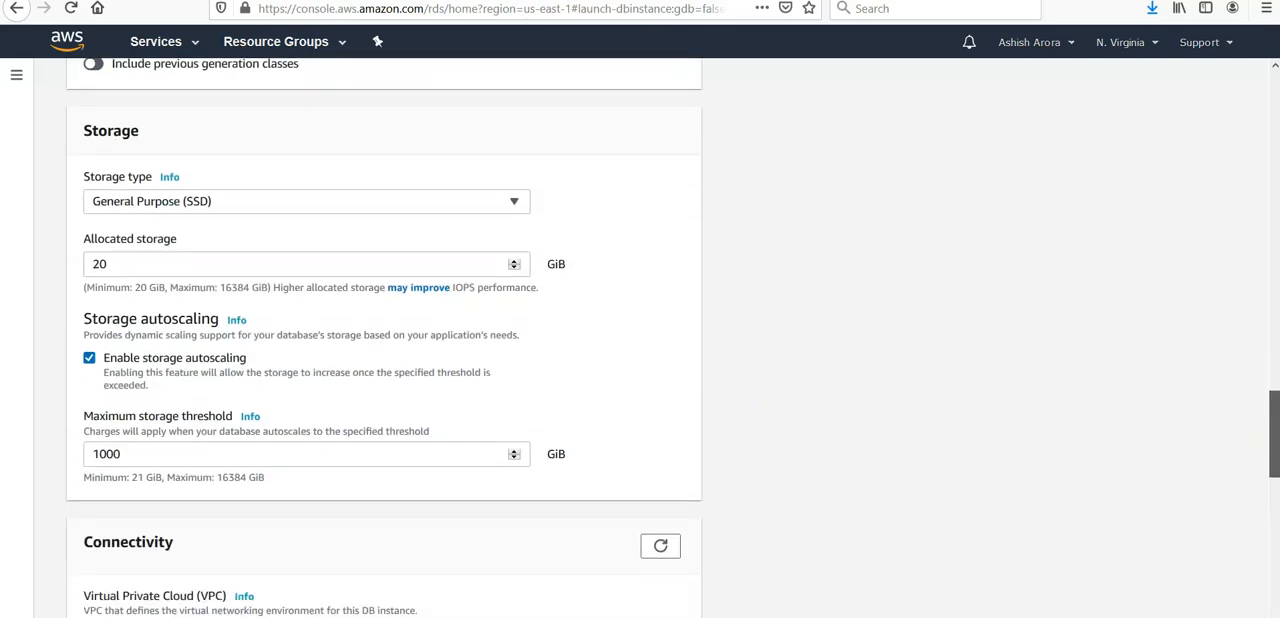
scroll("down", 3)
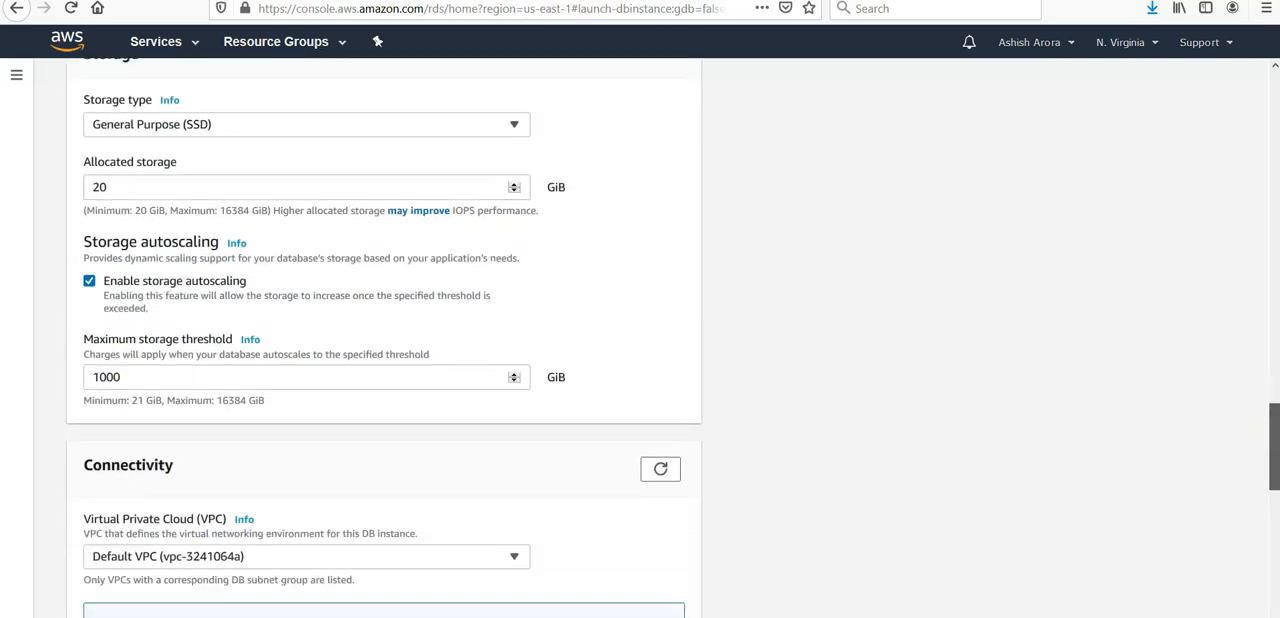
scroll("down", 3)
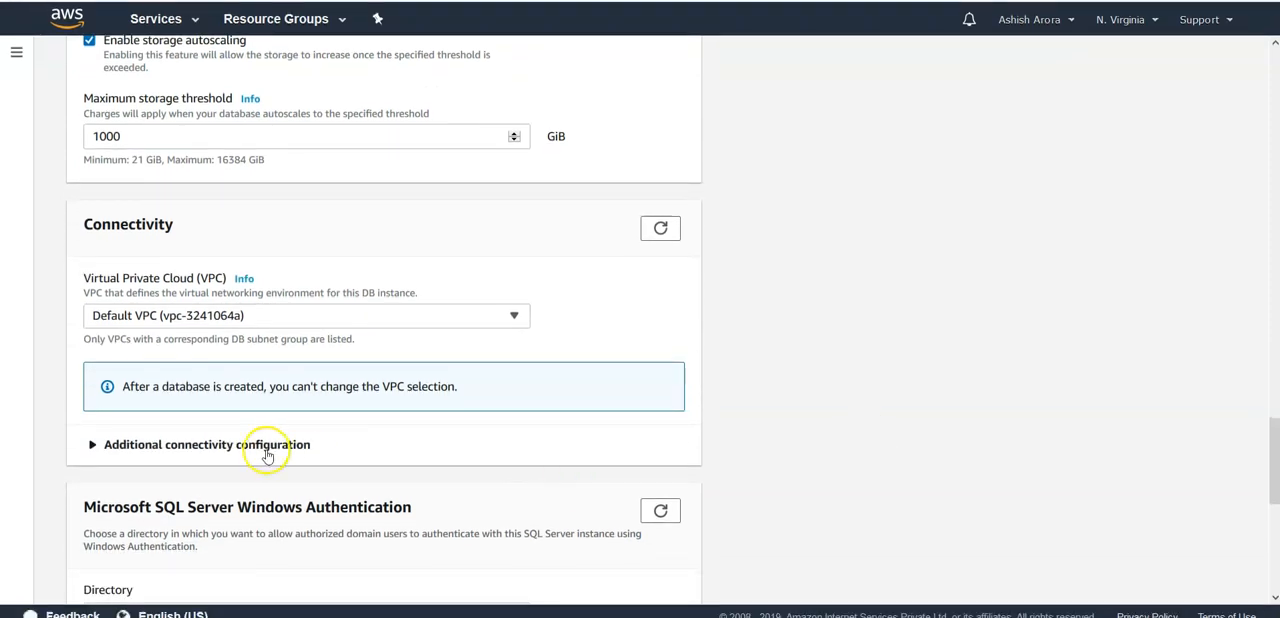
left_click(208, 444)
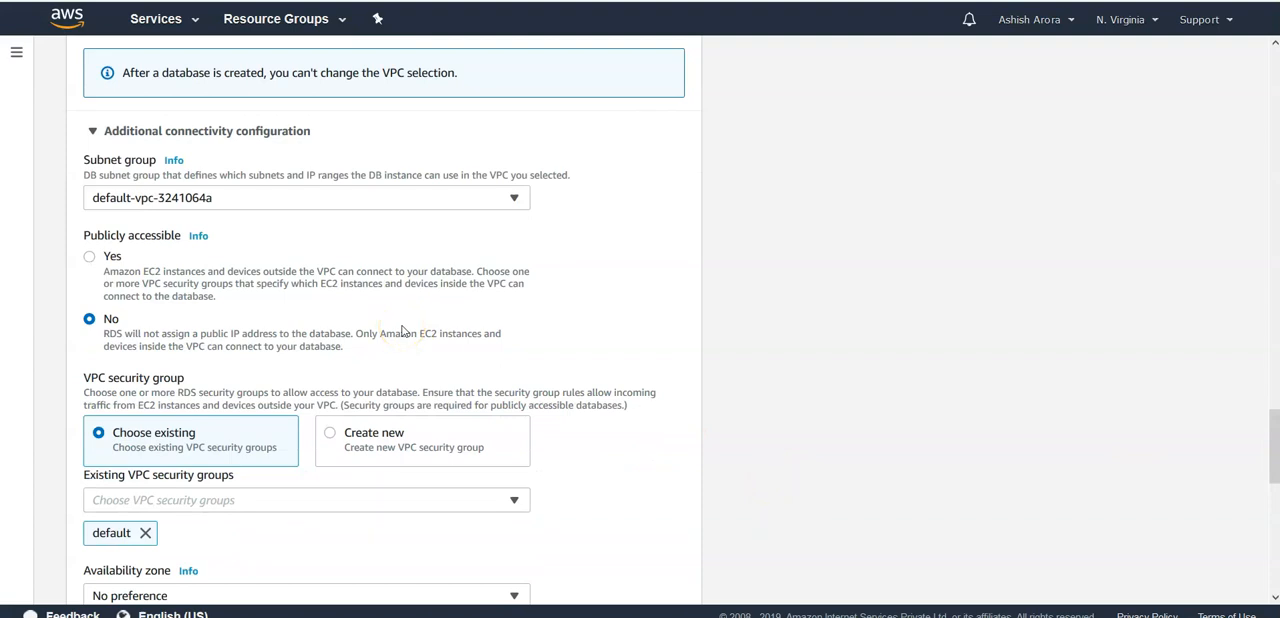
left_click(88, 256)
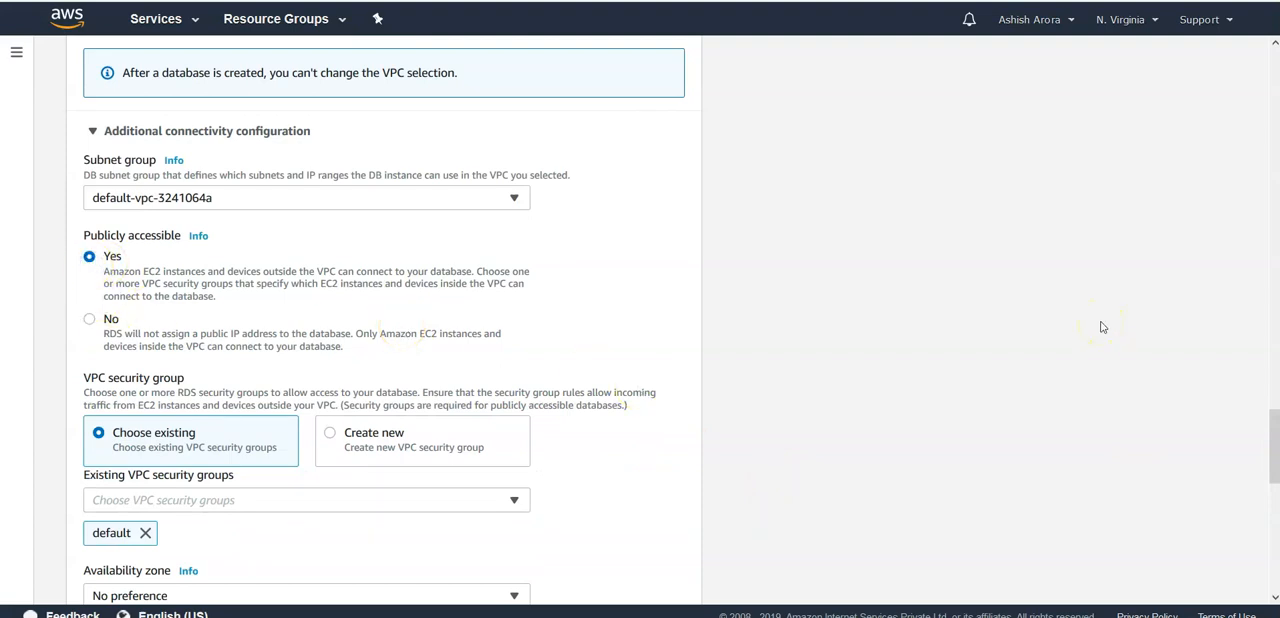
mouse_move(1262, 424)
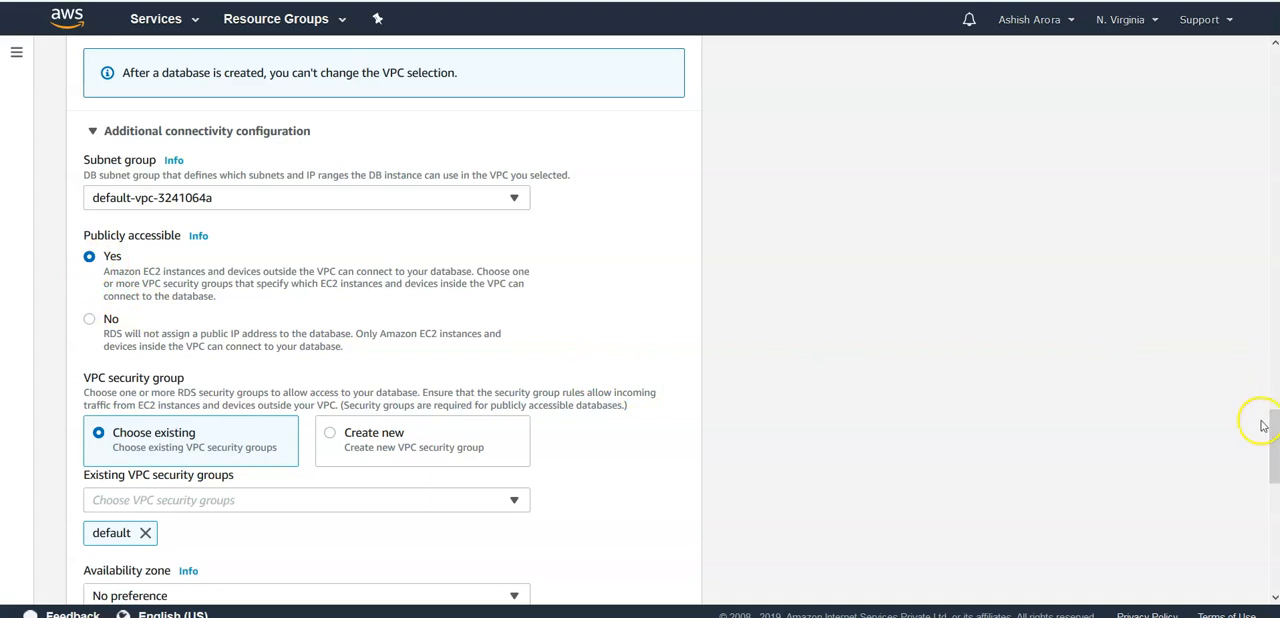
scroll("down", 3)
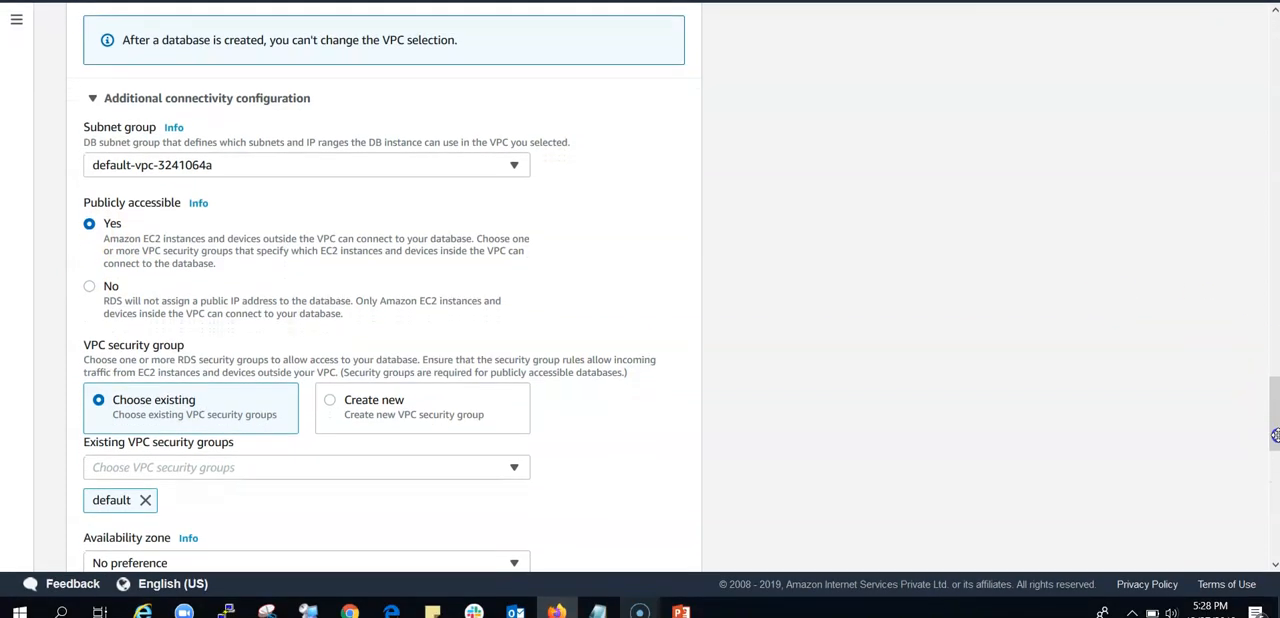
scroll("down", 3)
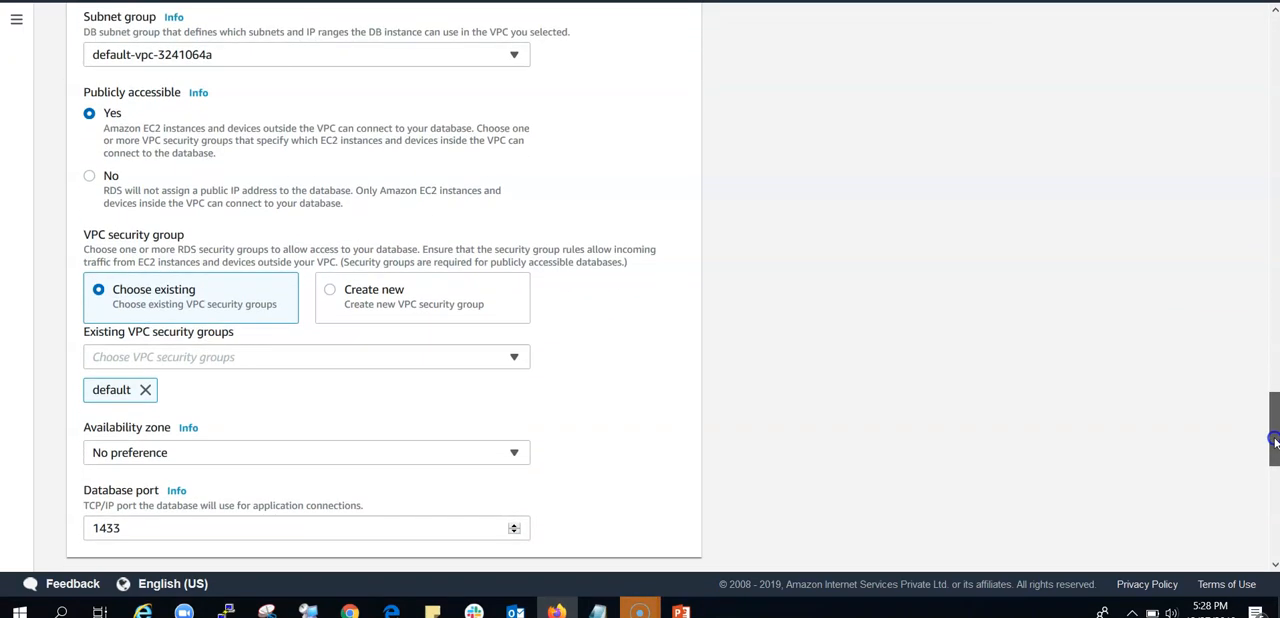
scroll("down", 3)
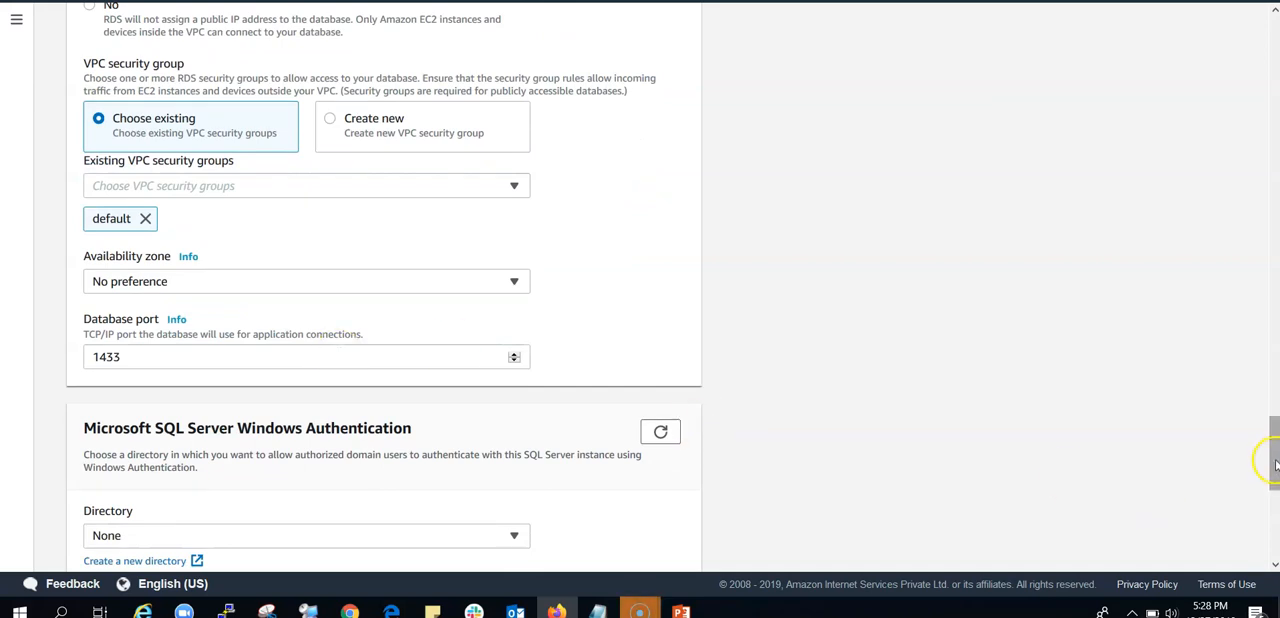
scroll("down", 3)
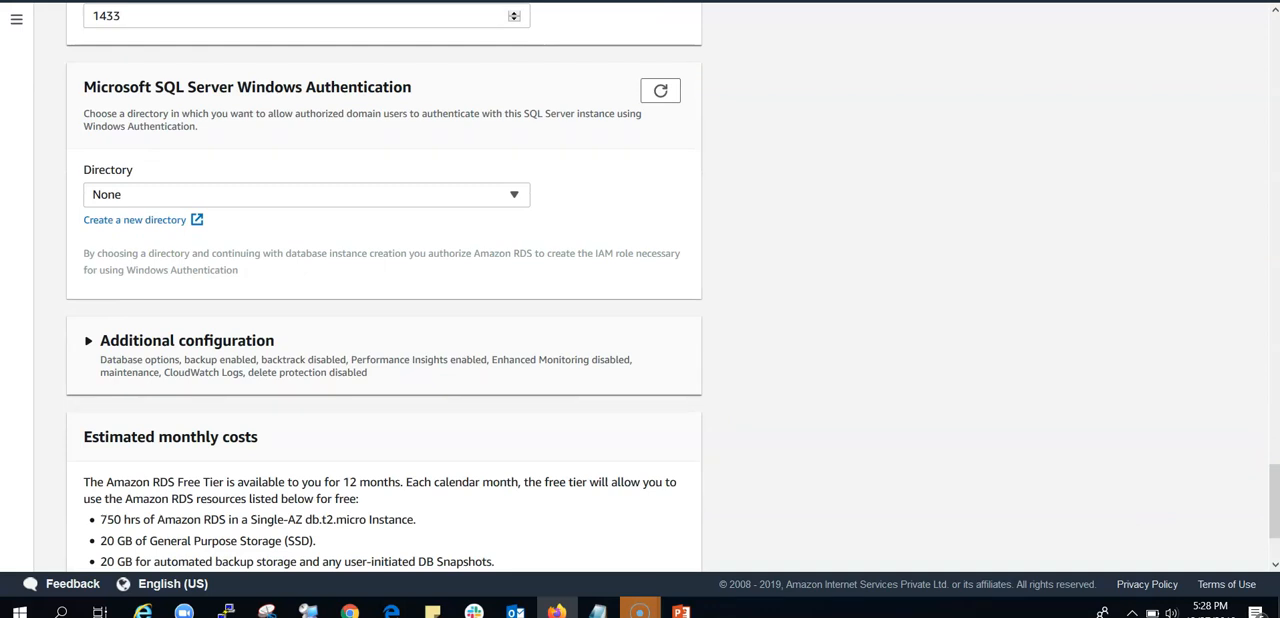
scroll("down", 3)
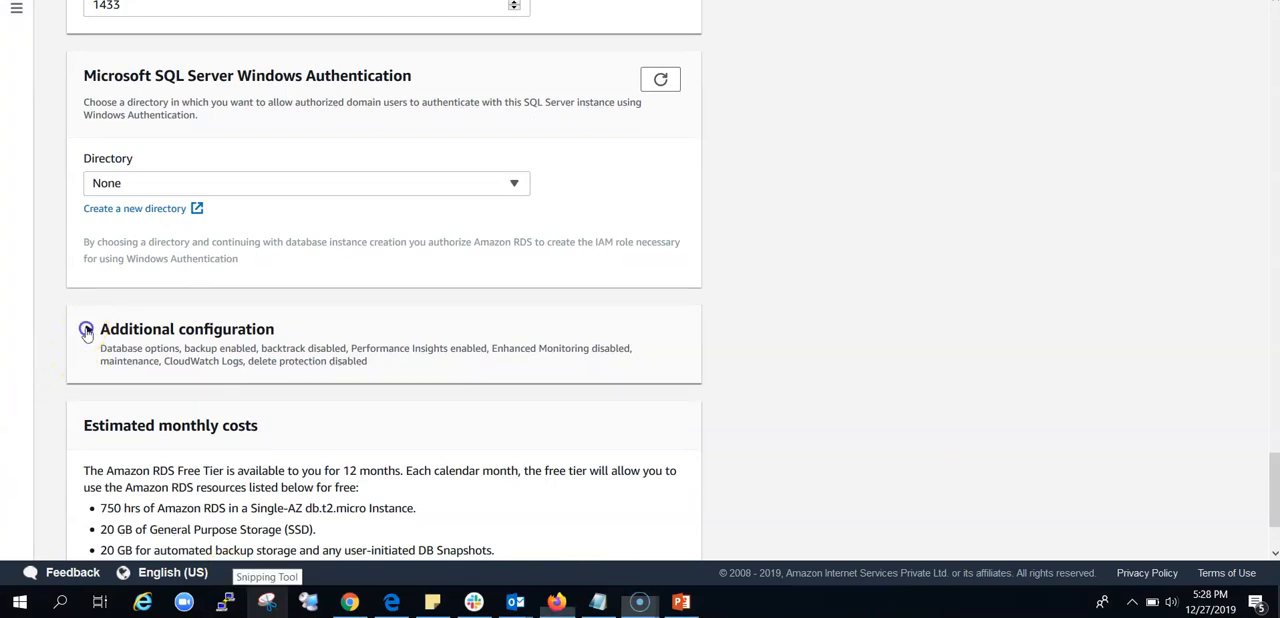
left_click(88, 328)
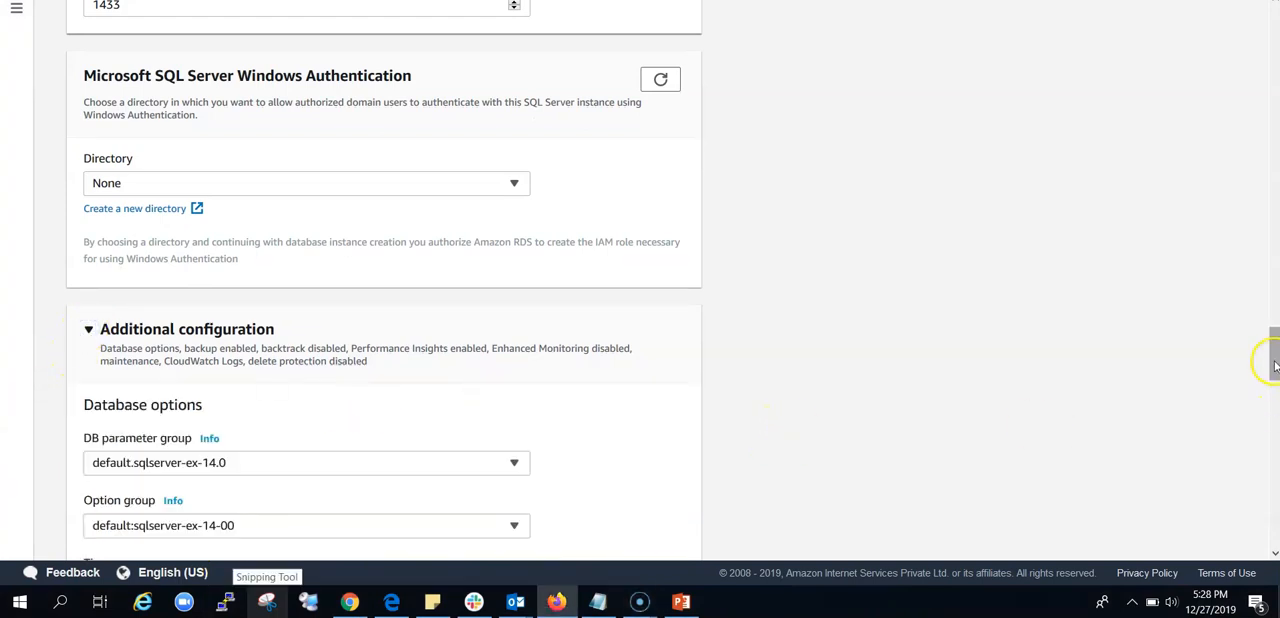
scroll("down", 3)
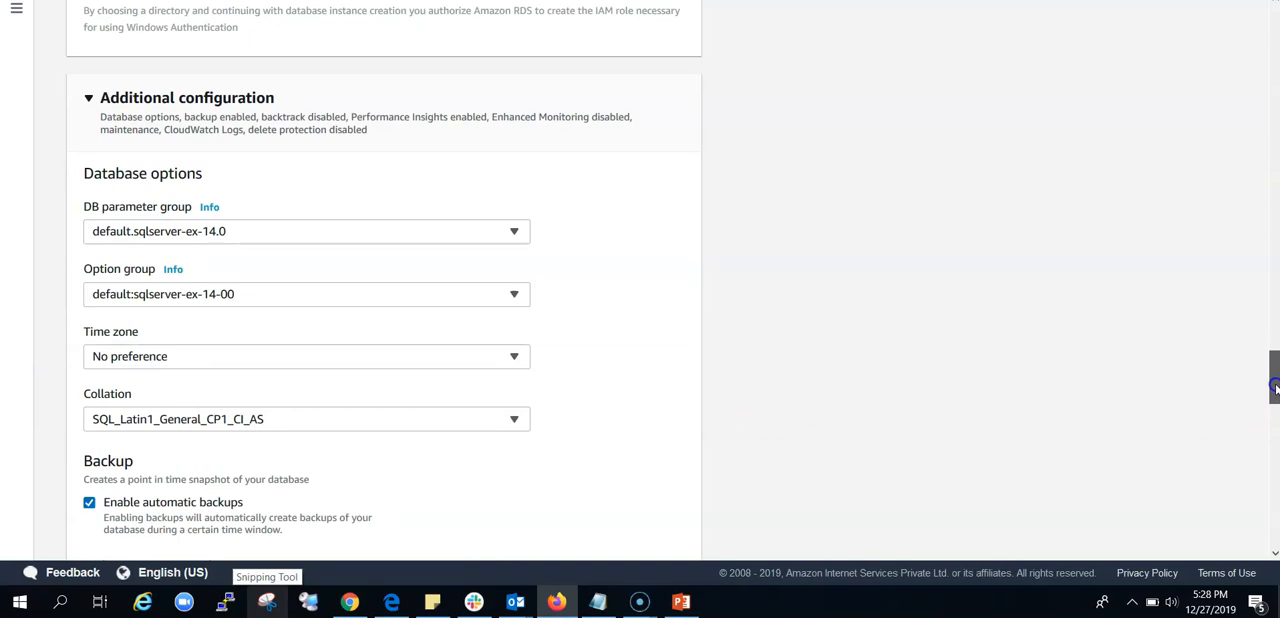
scroll("down", 3)
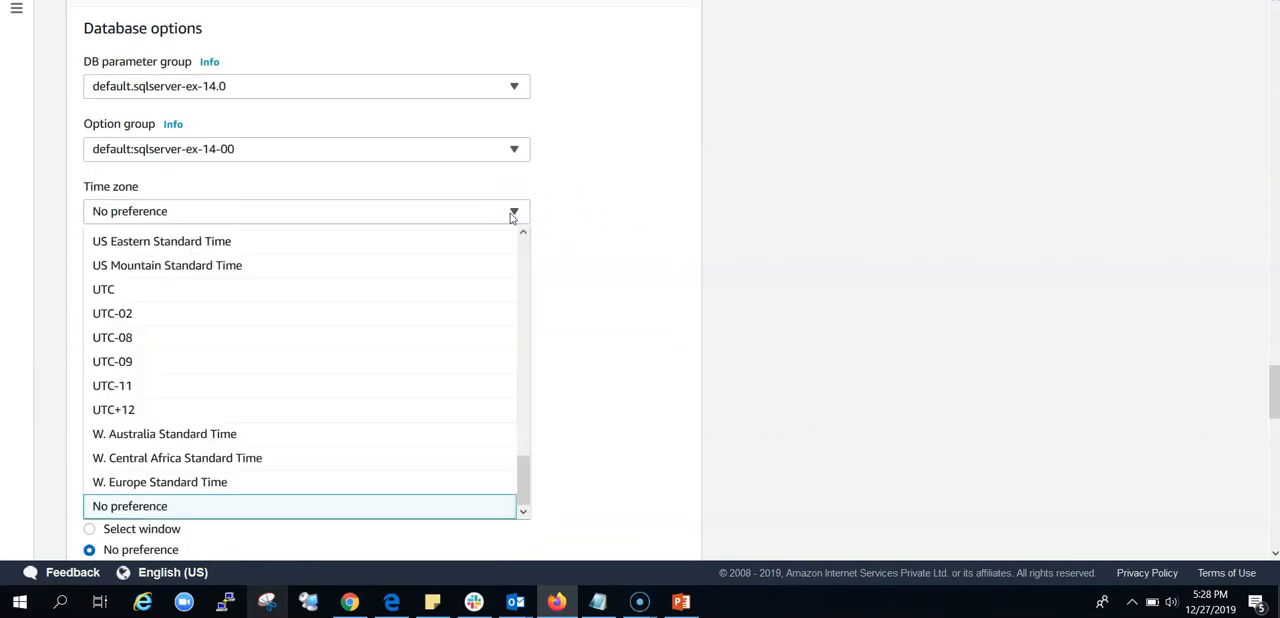
mouse_move(352, 296)
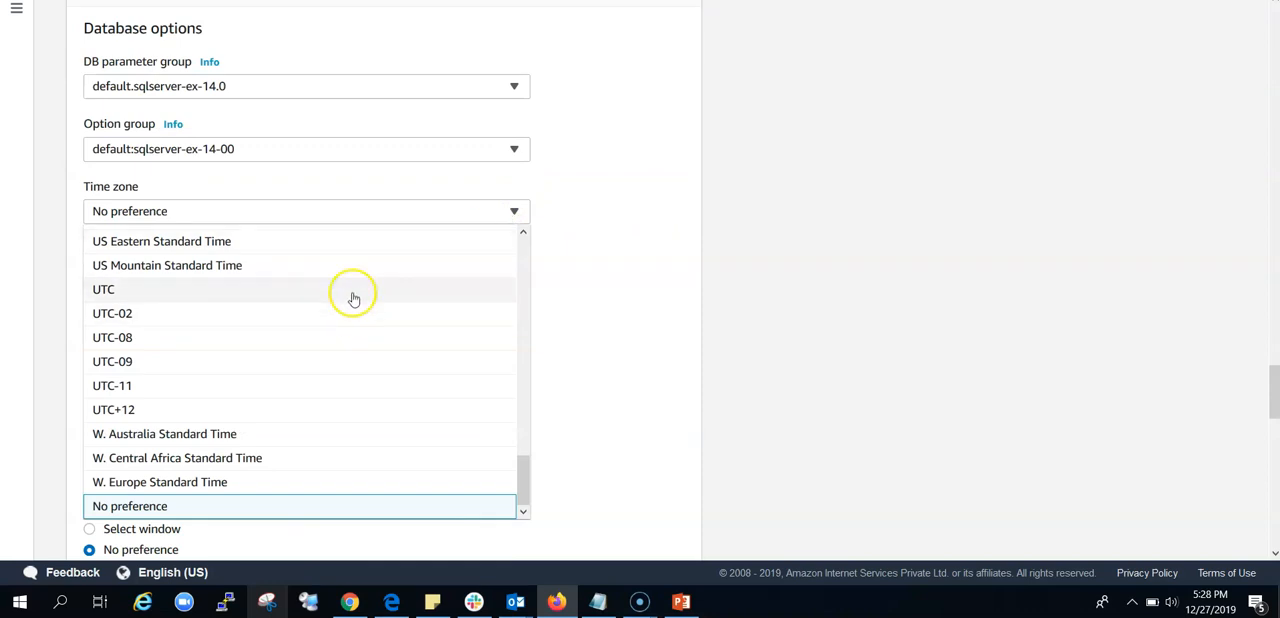
left_click(104, 288)
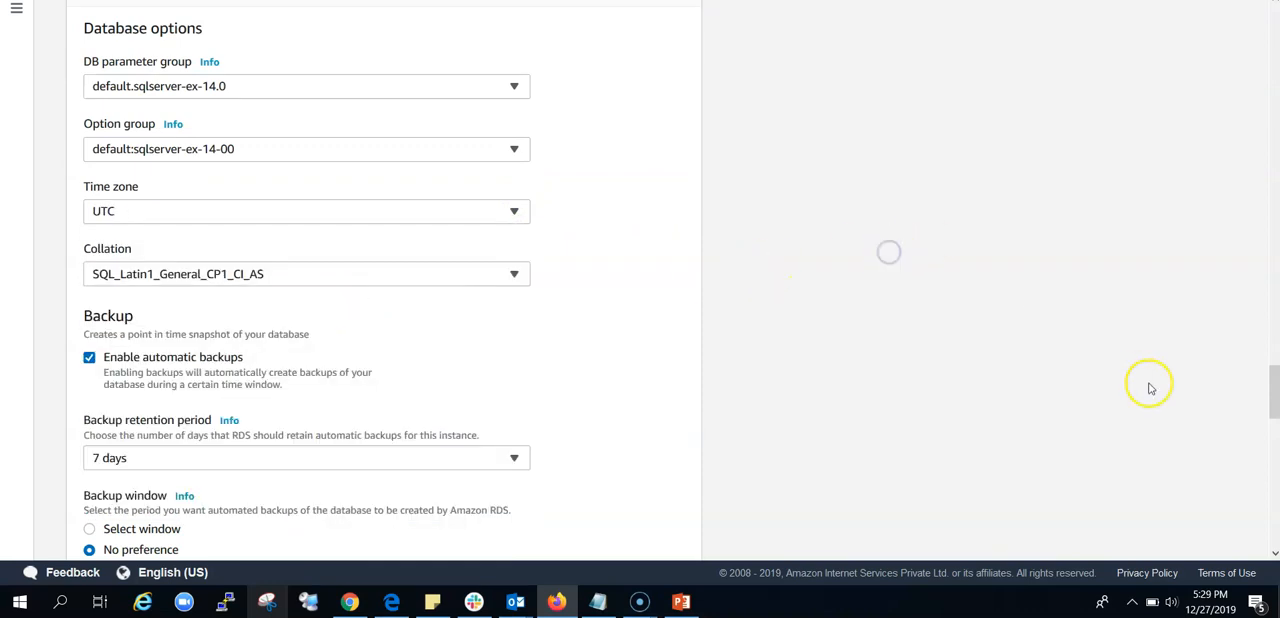
scroll("down", 3)
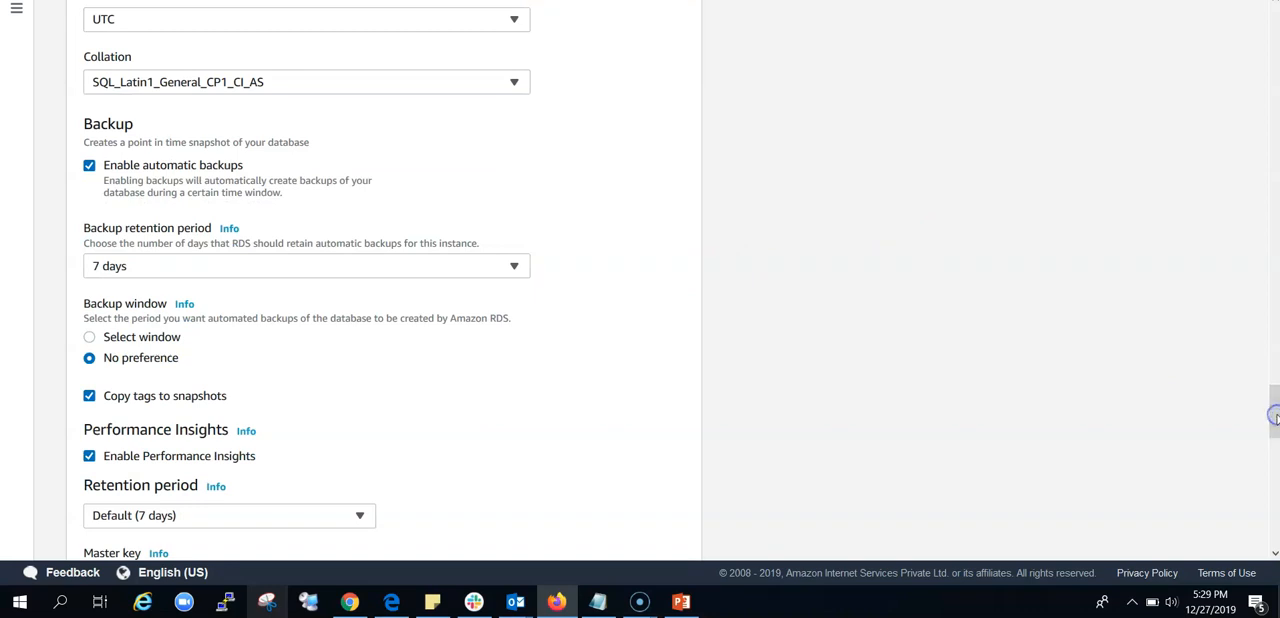
mouse_move(764, 420)
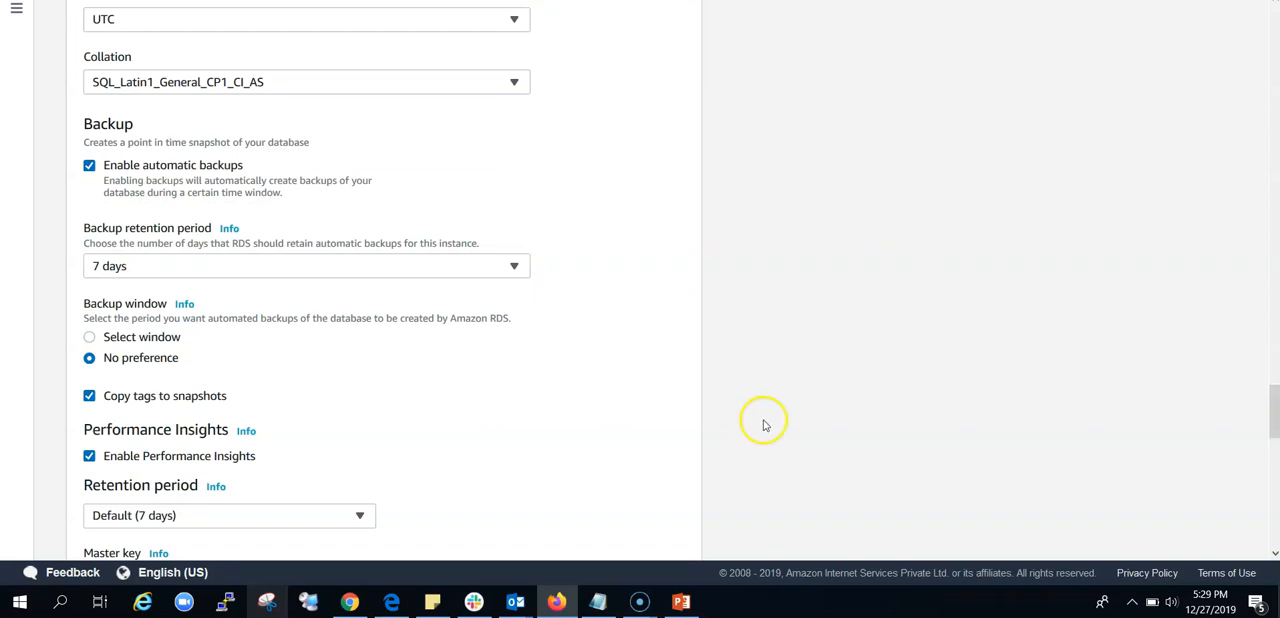
mouse_move(258, 312)
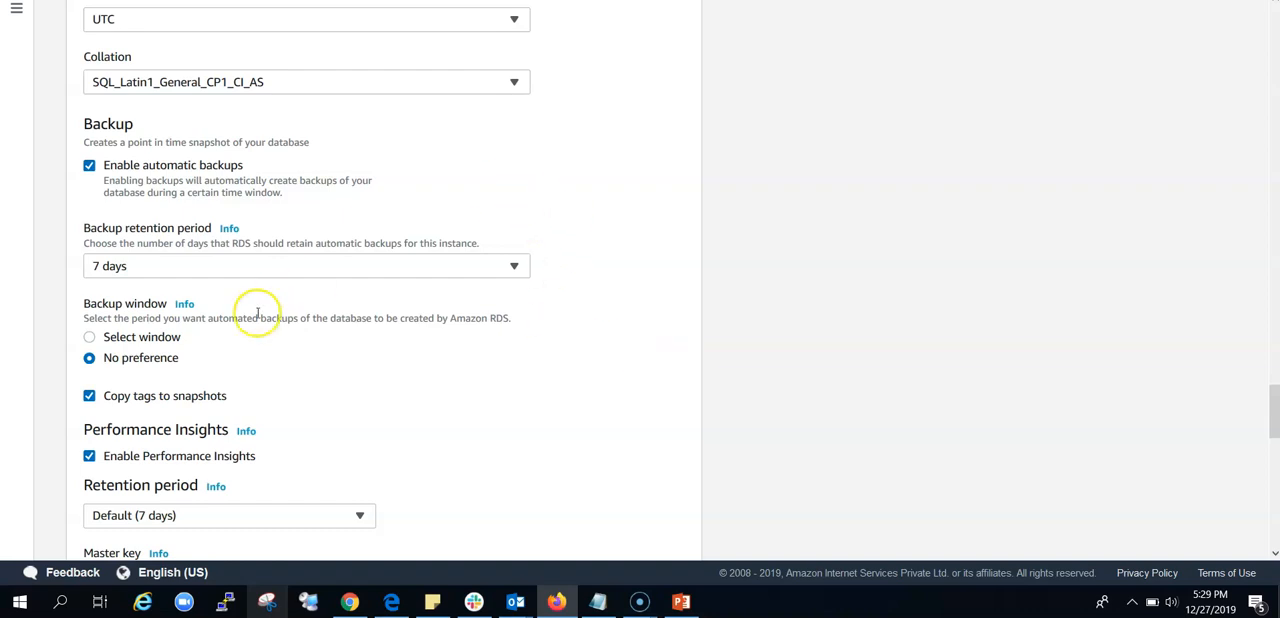
left_click(306, 264)
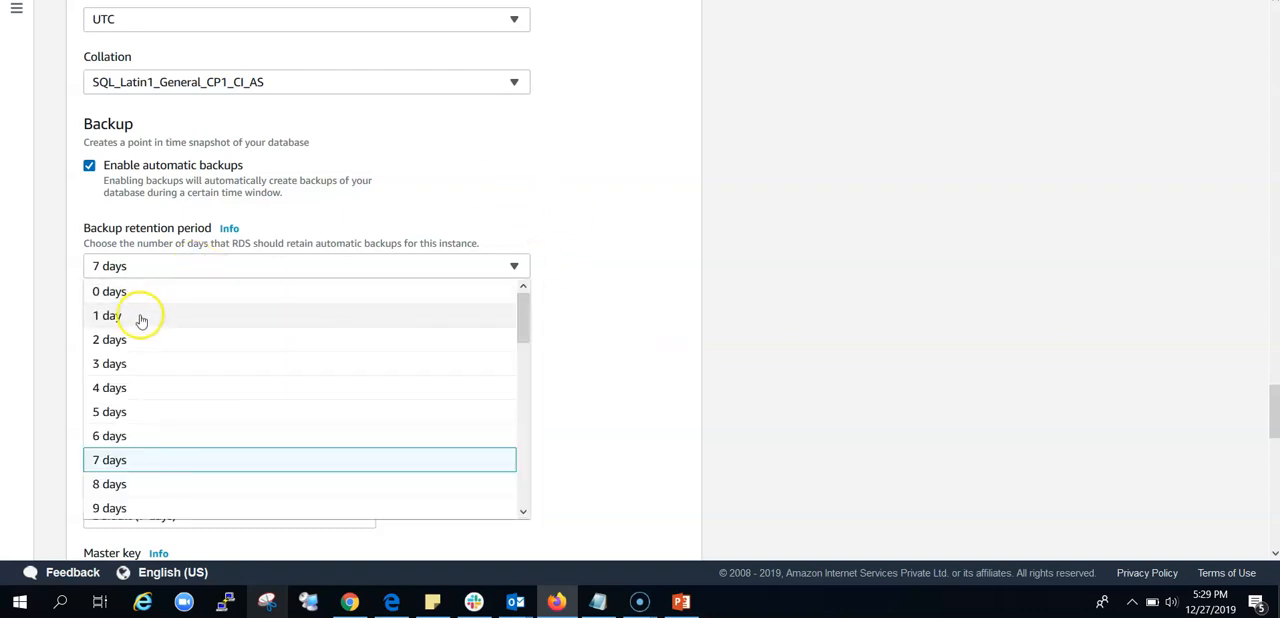
left_click(106, 316)
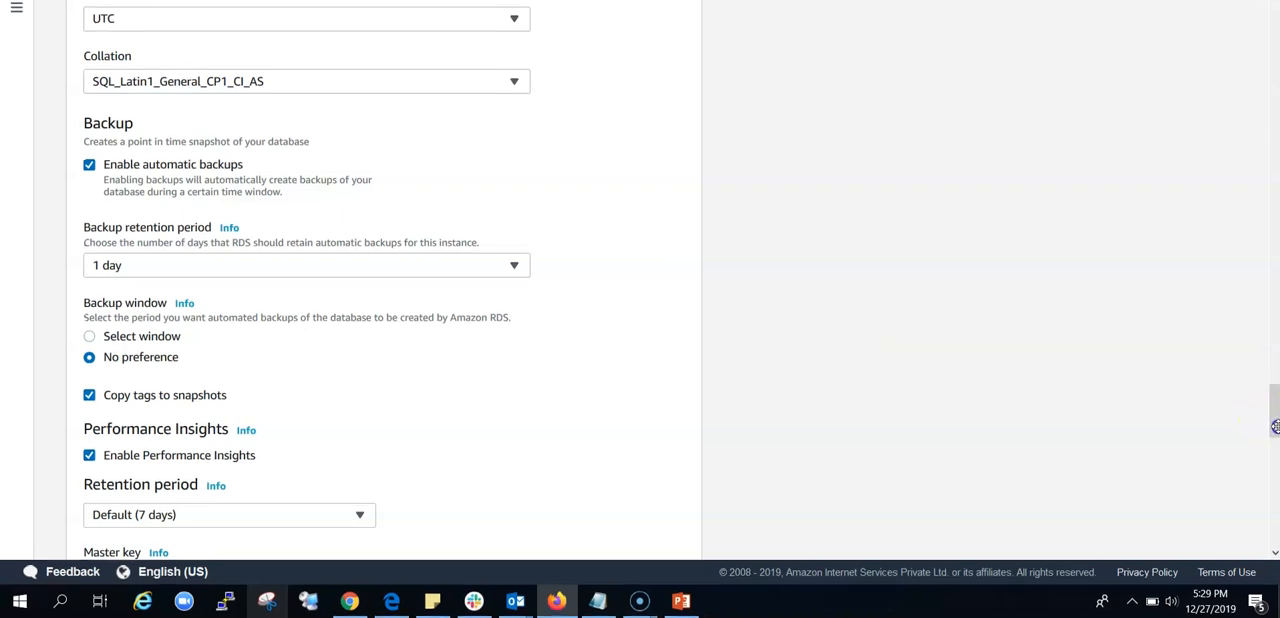
scroll("down", 3)
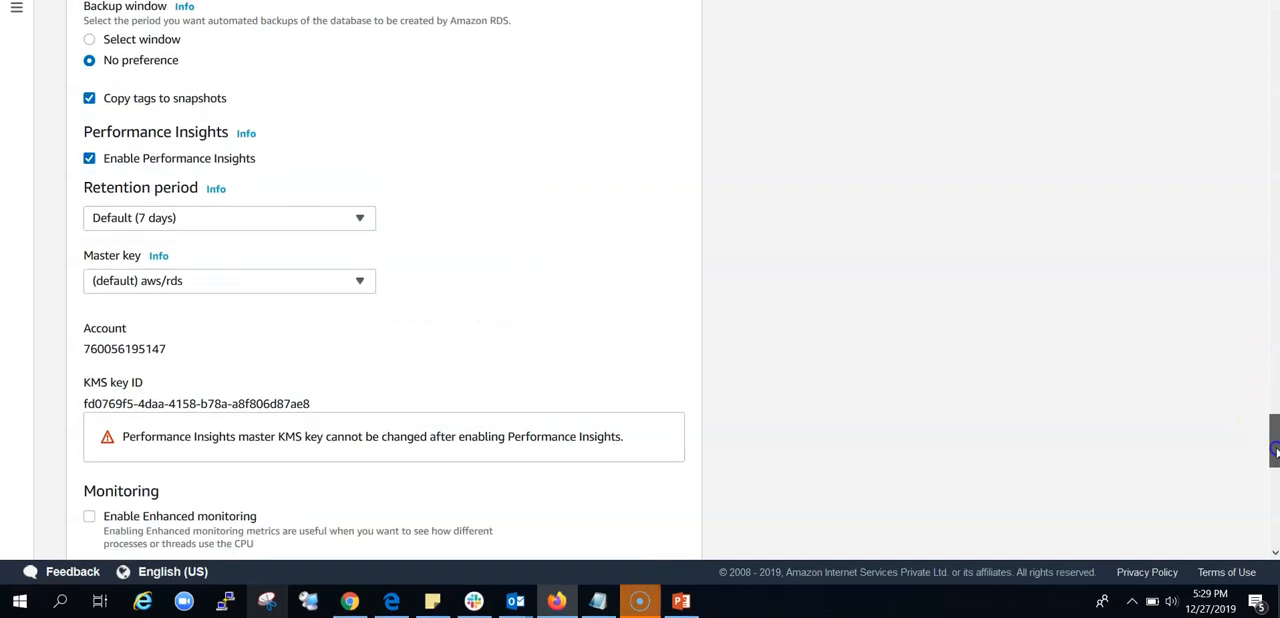
scroll("down", 3)
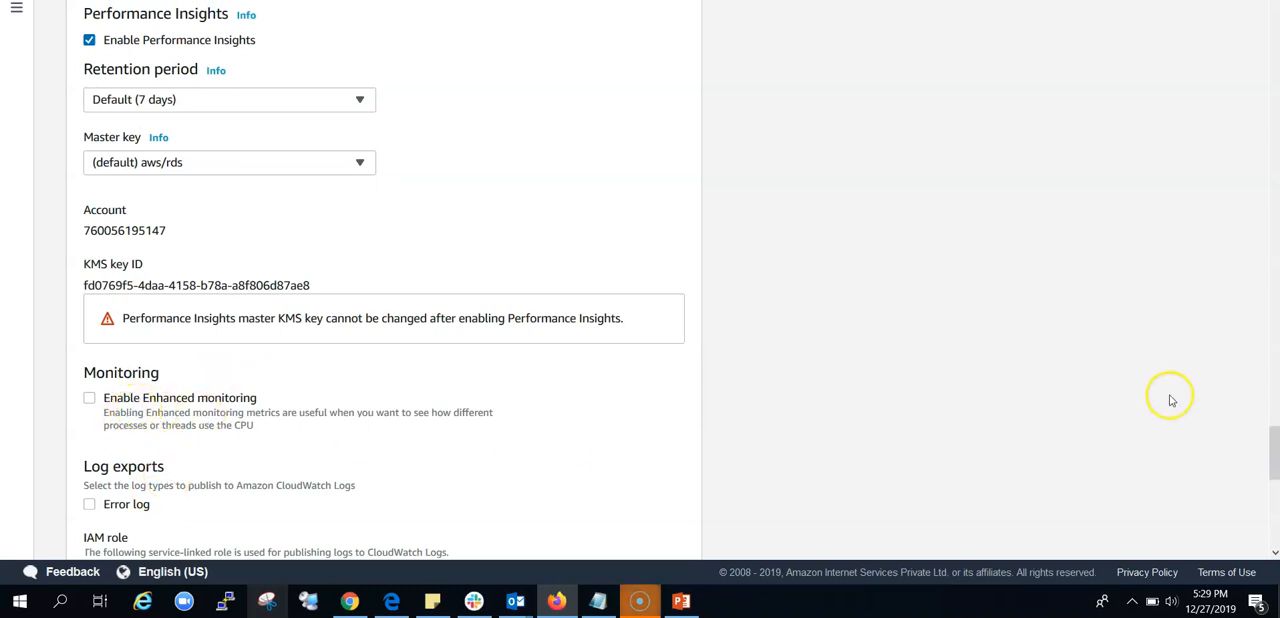
mouse_move(88, 388)
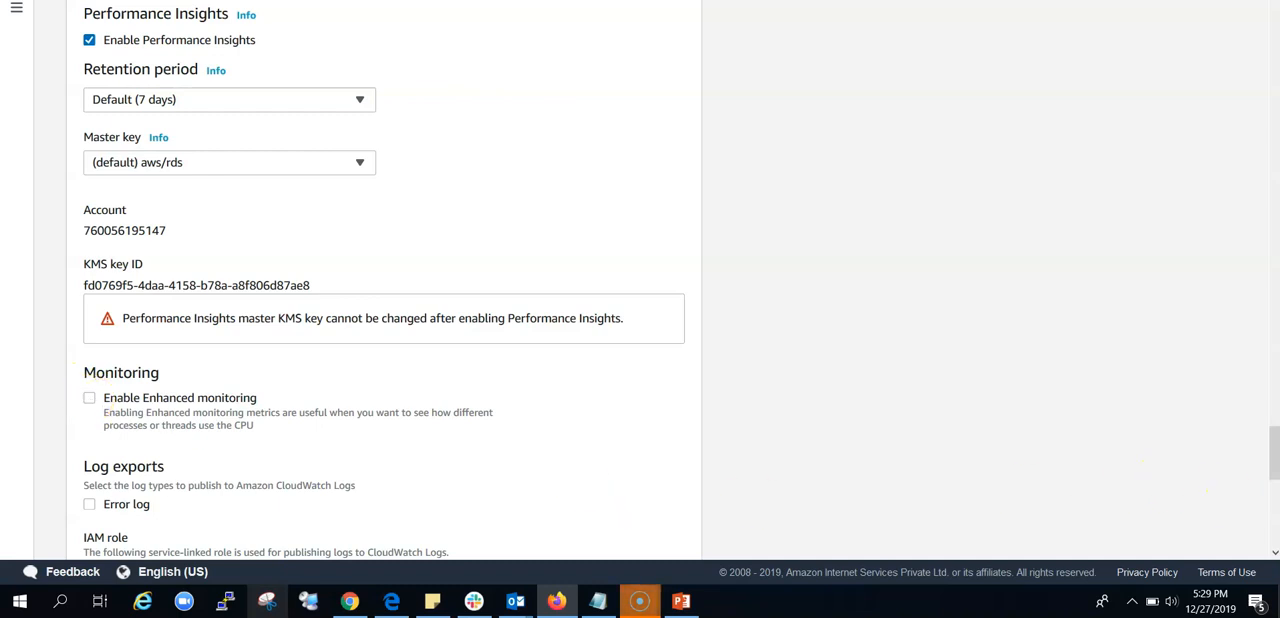
scroll("down", 3)
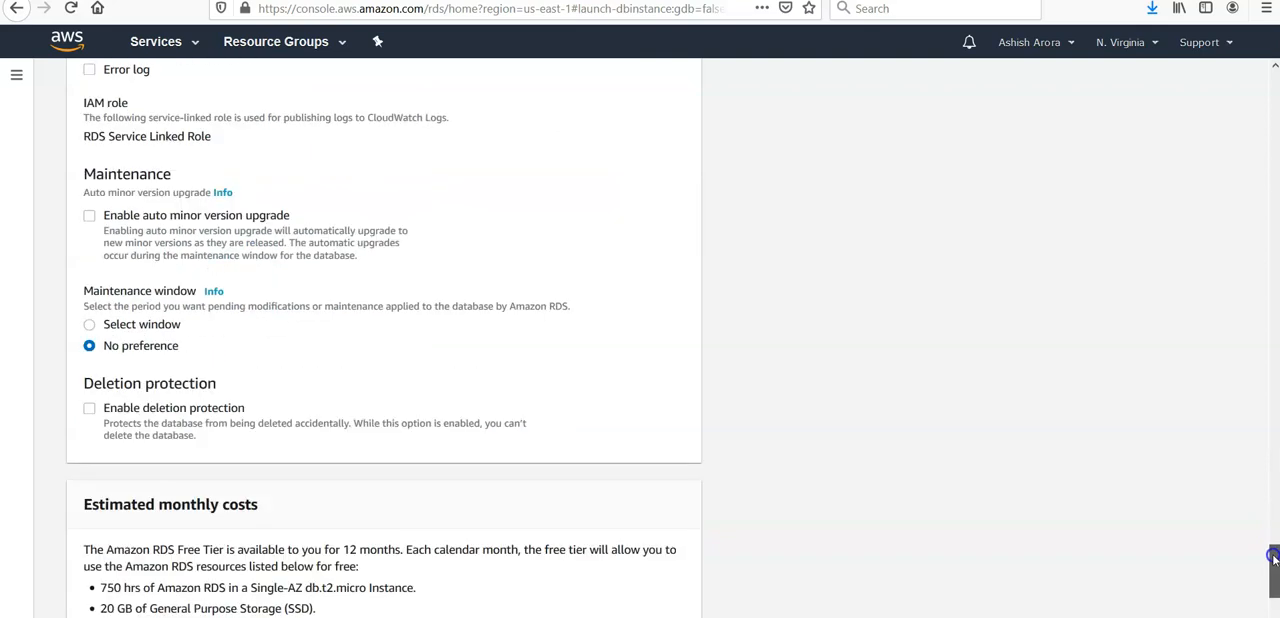
- Submit the form so the myasartest database starts being created
scroll("down", 3)
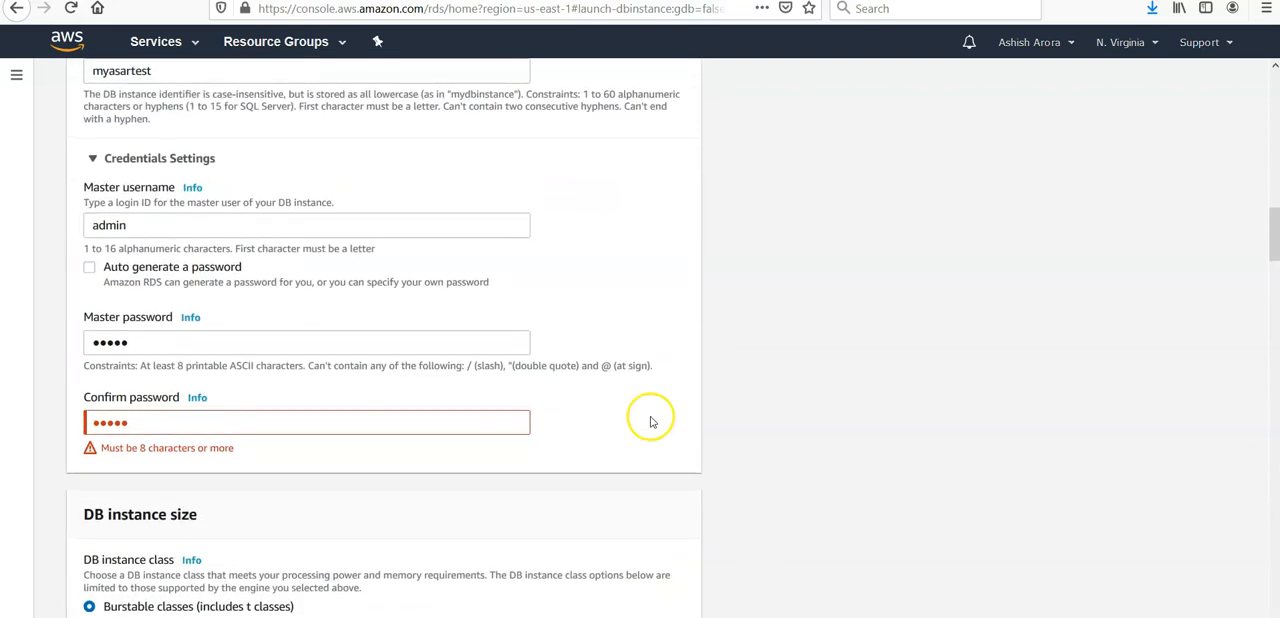
mouse_move(224, 344)
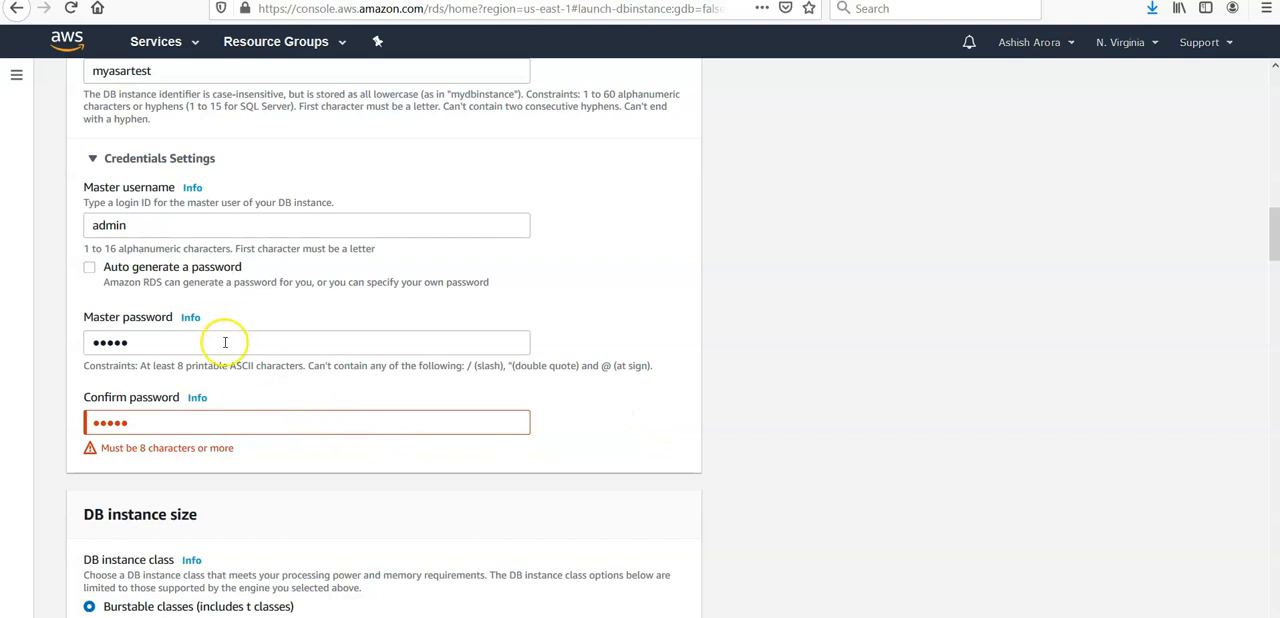
scroll("down", 3)
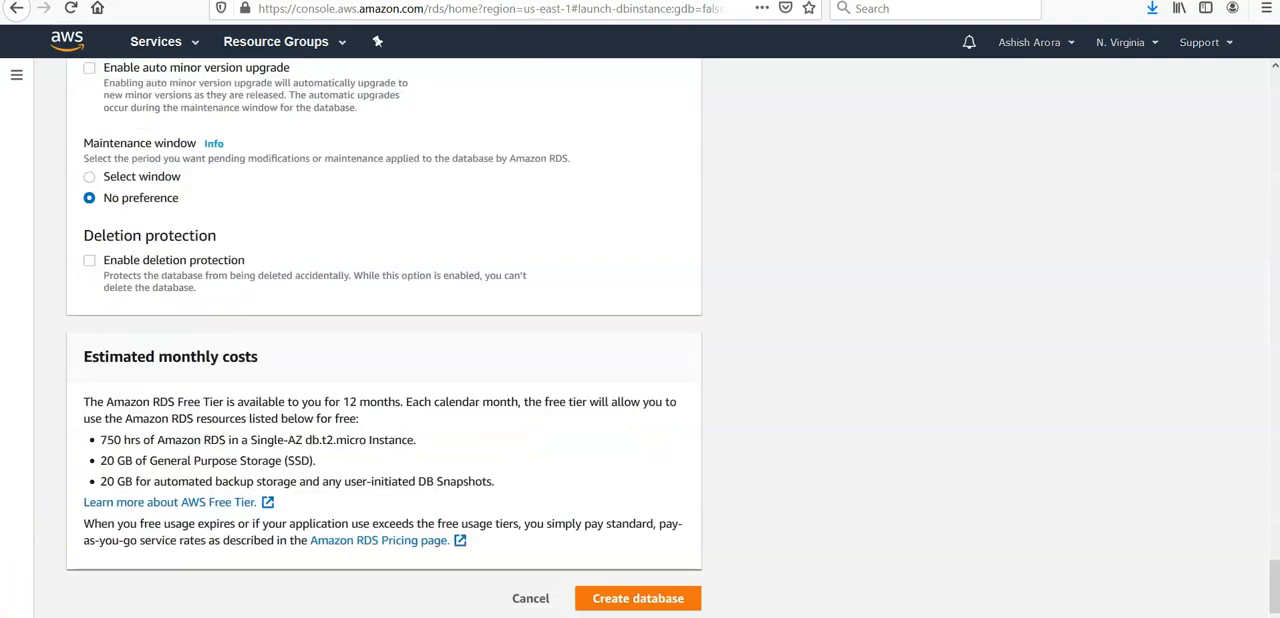
left_click(636, 598)
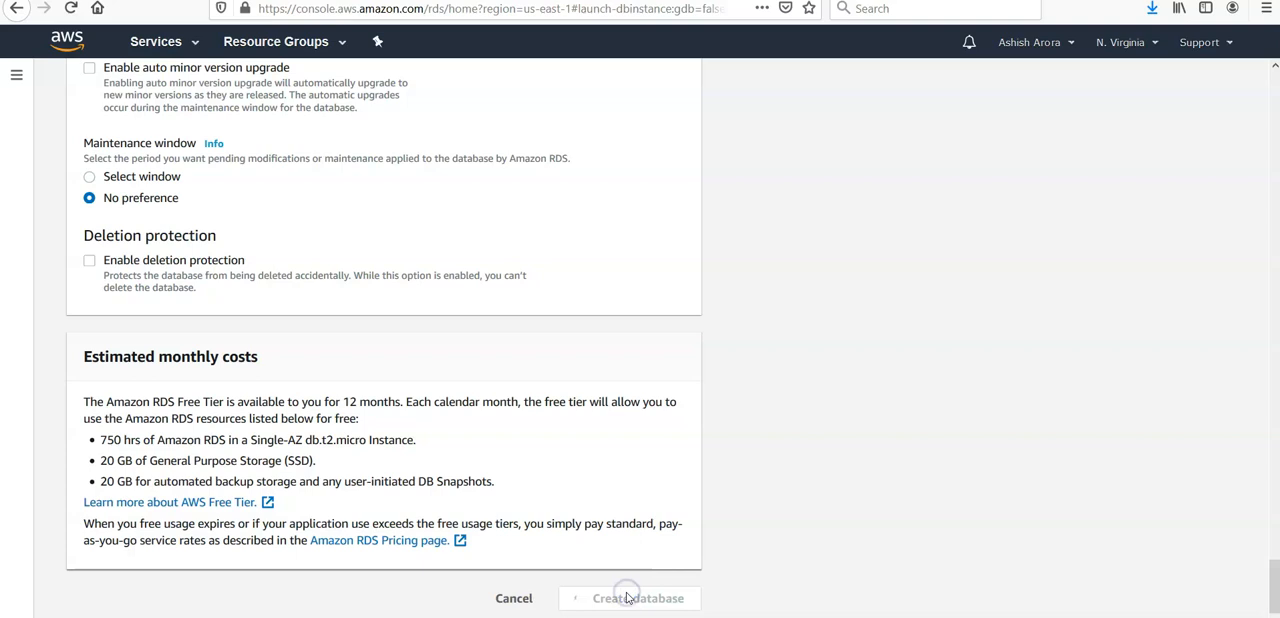
left_click(636, 598)
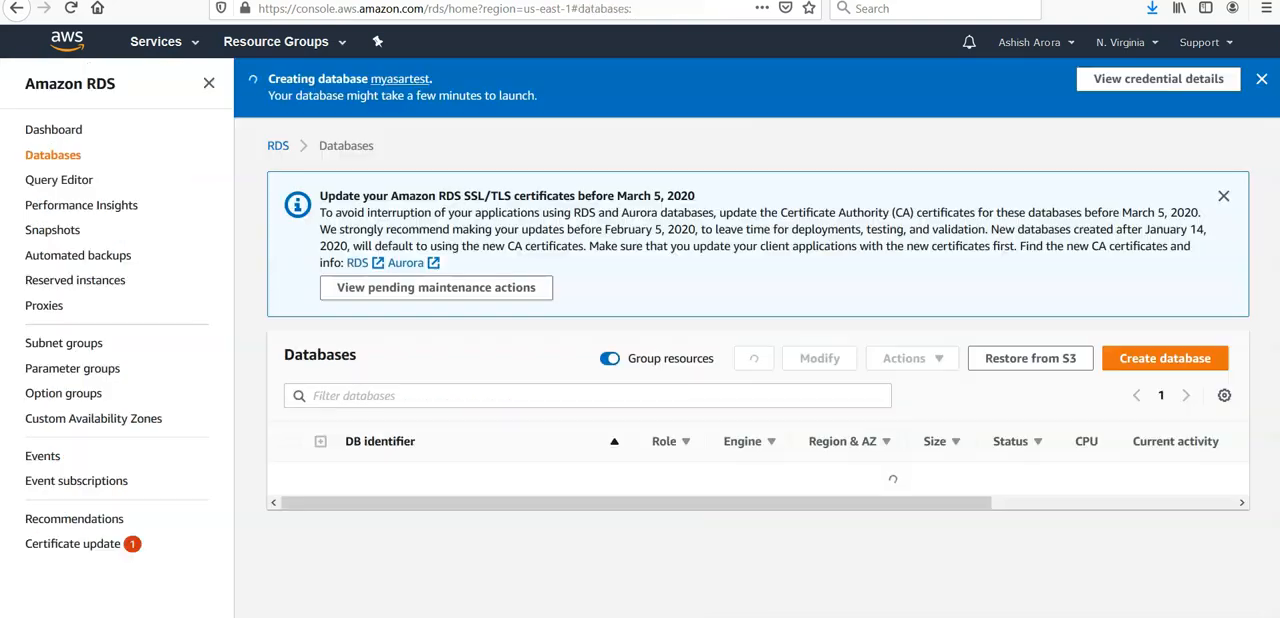
- Refresh the Databases list to show myasartest with status Creating
left_click(752, 358)
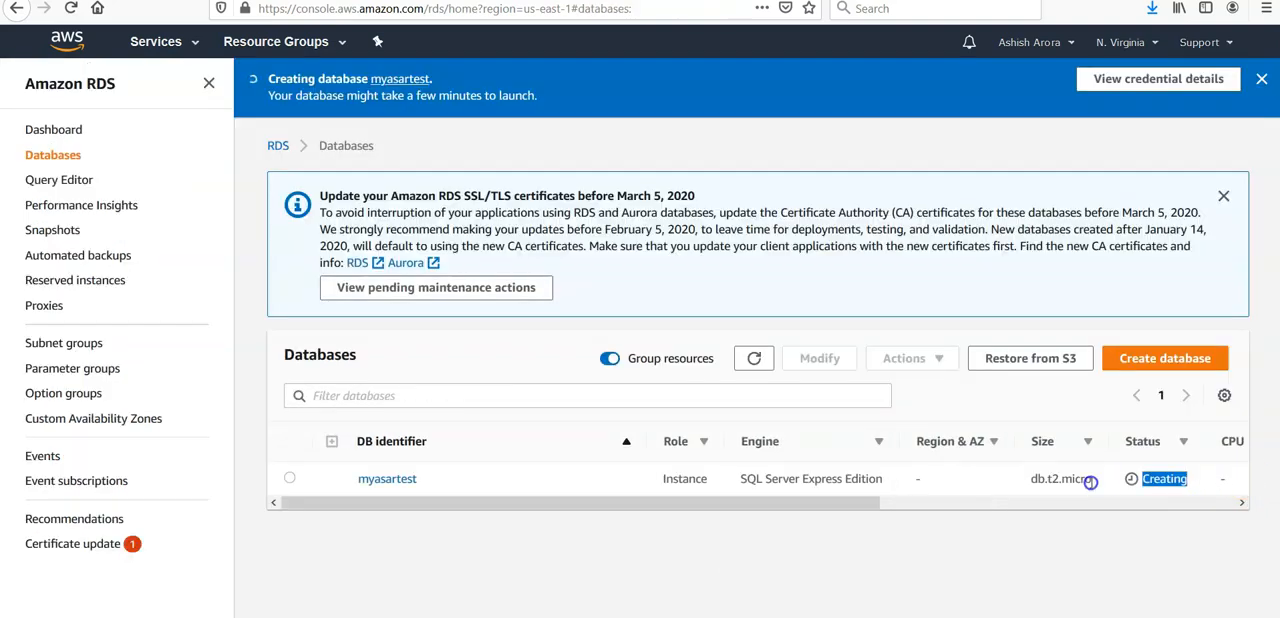
mouse_move(280, 576)
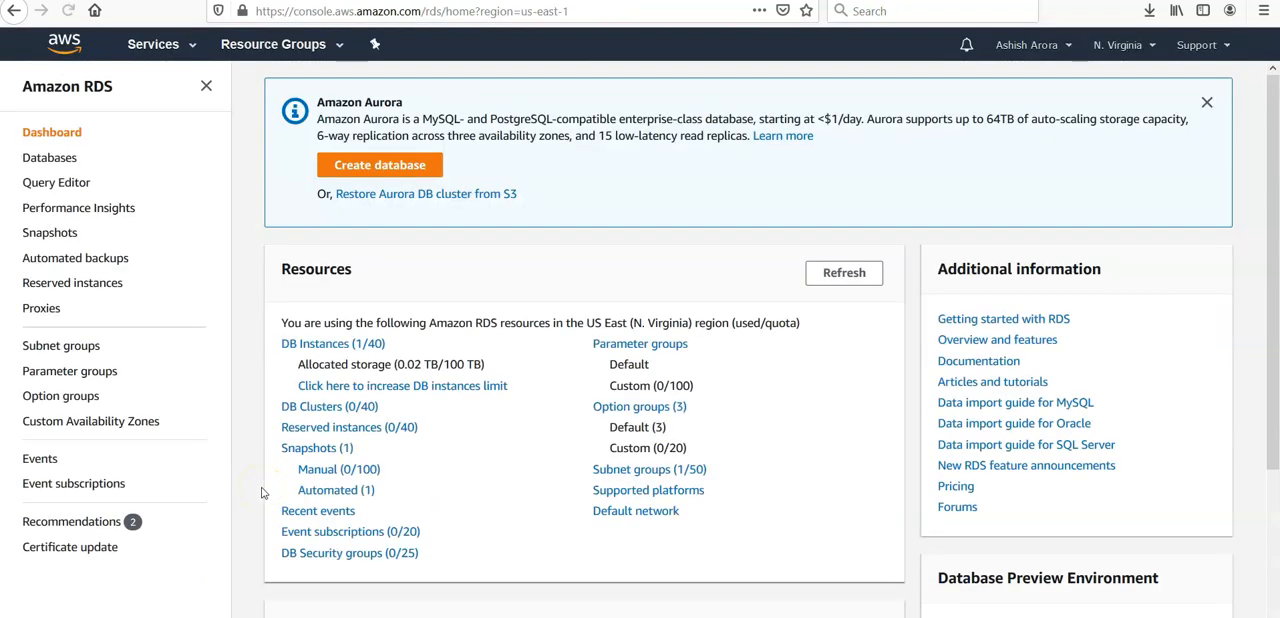
- Copy the myasartest endpoint and open its default VPC security group
left_click(48, 156)
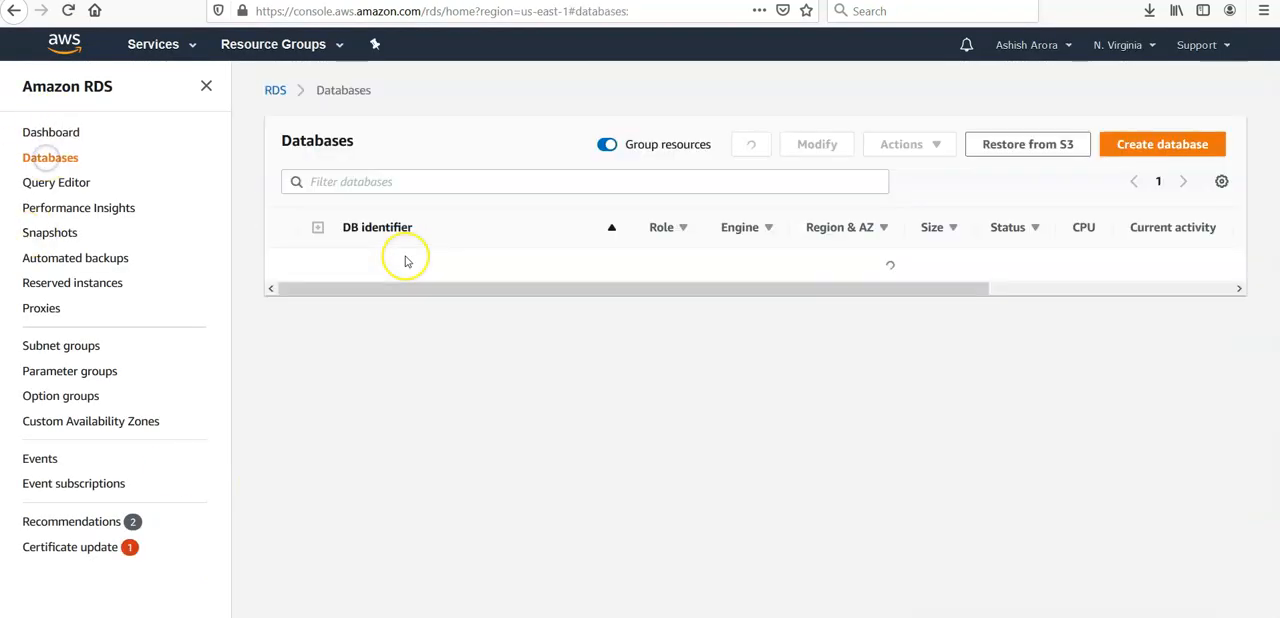
left_click(404, 258)
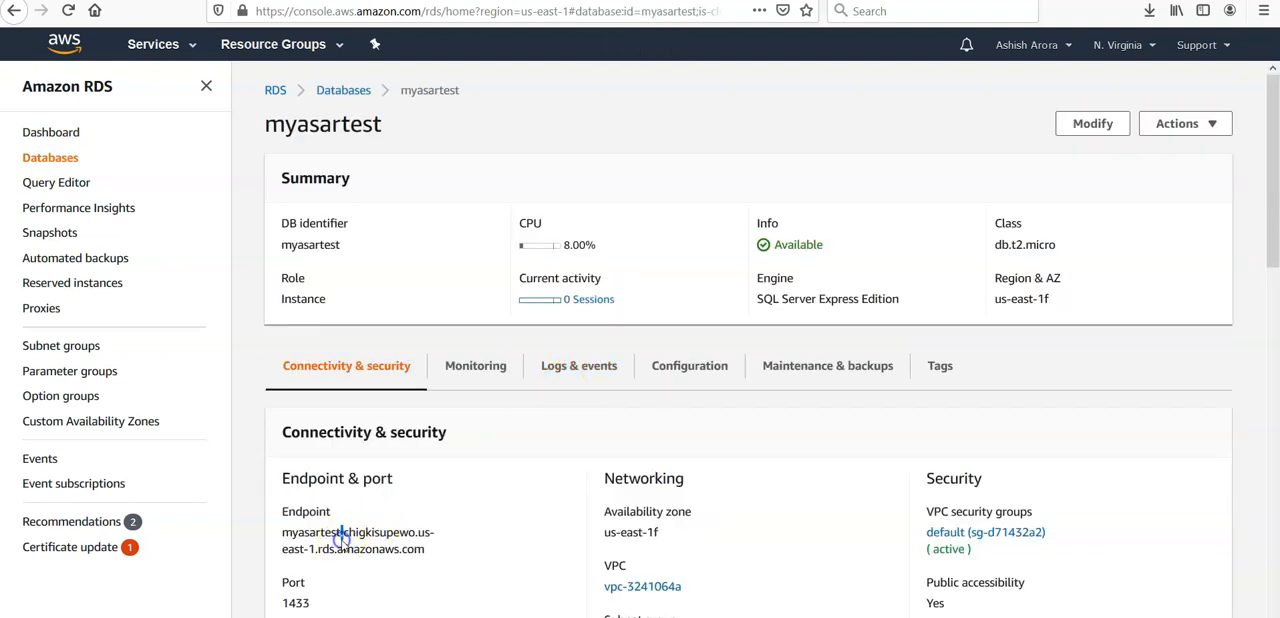
double_click(356, 532)
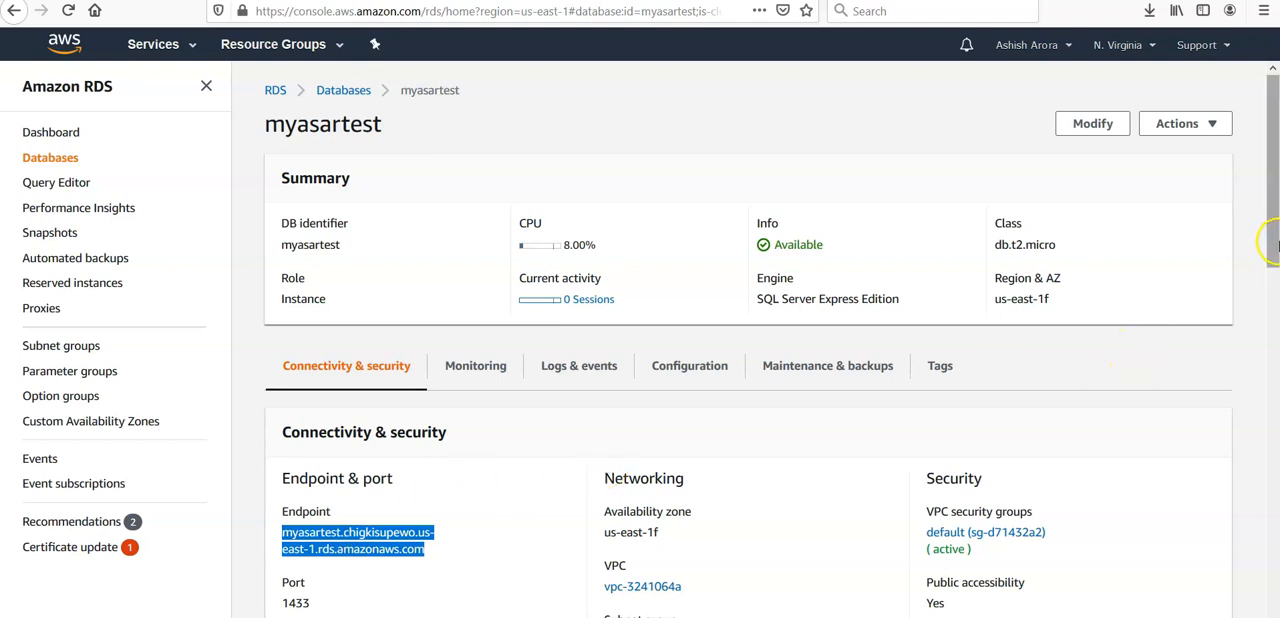
scroll("down", 3)
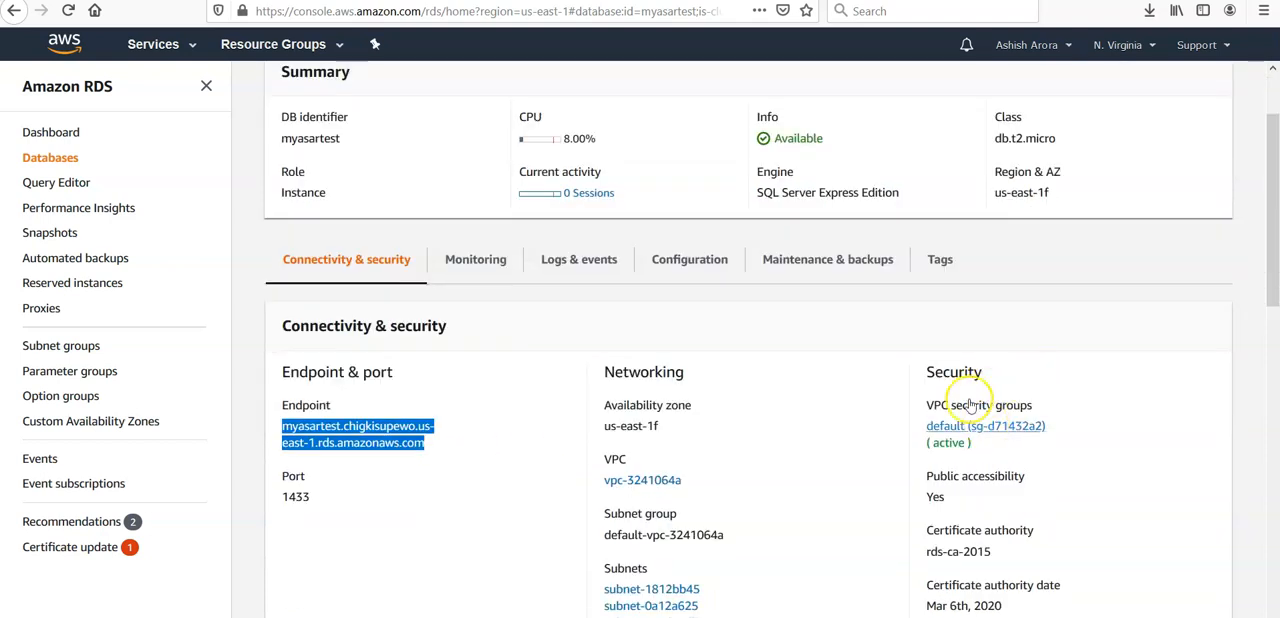
left_click(984, 424)
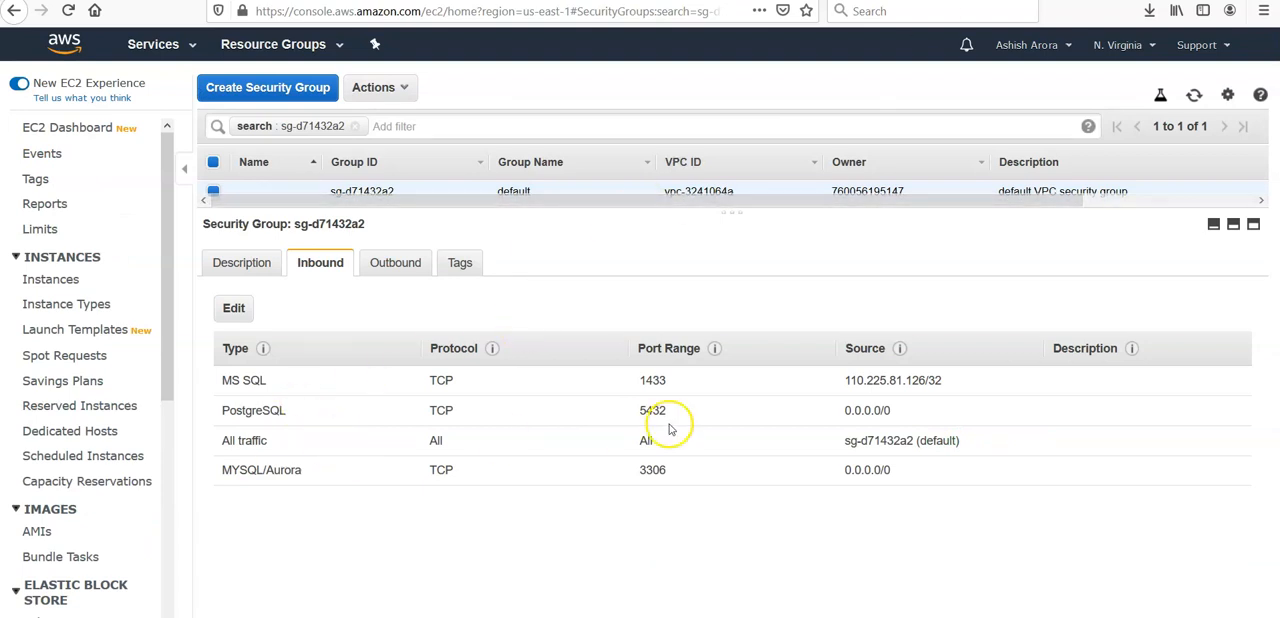
double_click(652, 380)
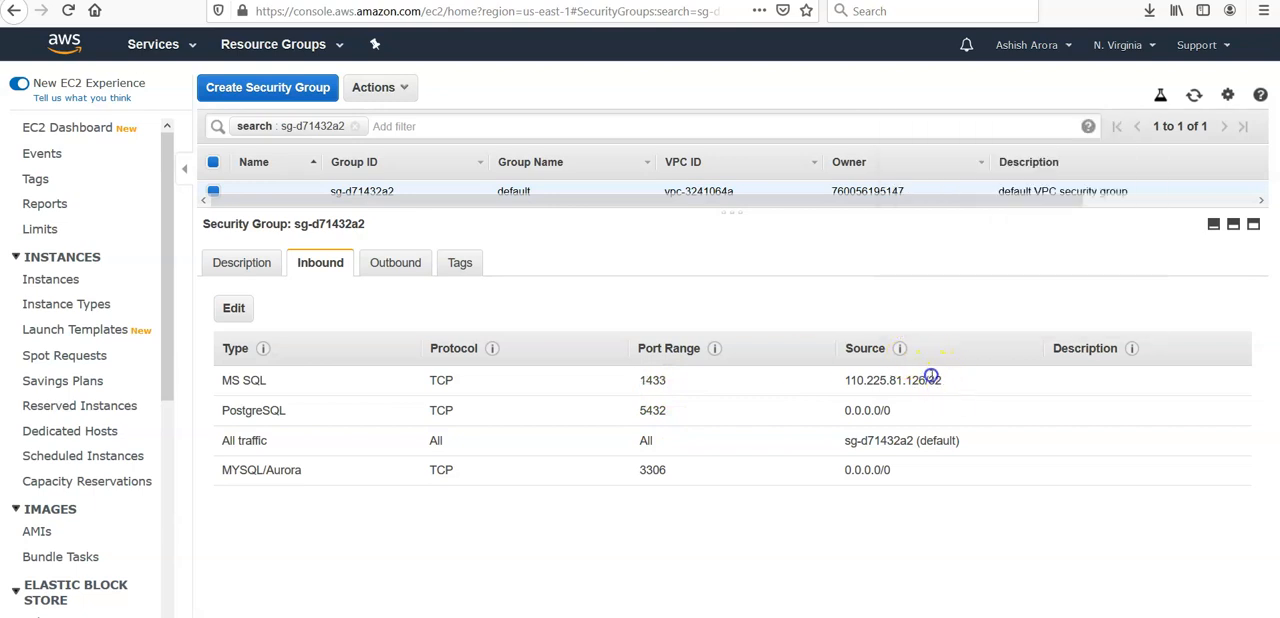
double_click(892, 380)
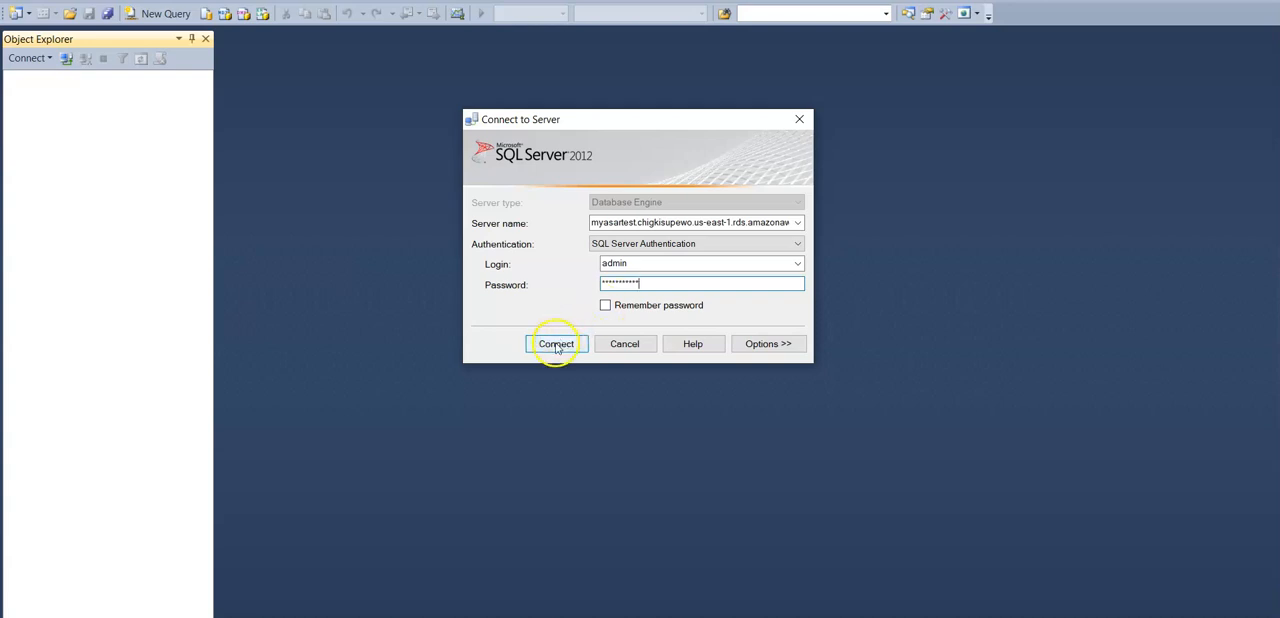
- Connect to the myasartest endpoint as admin with SQL Server Authentication
left_click(556, 344)
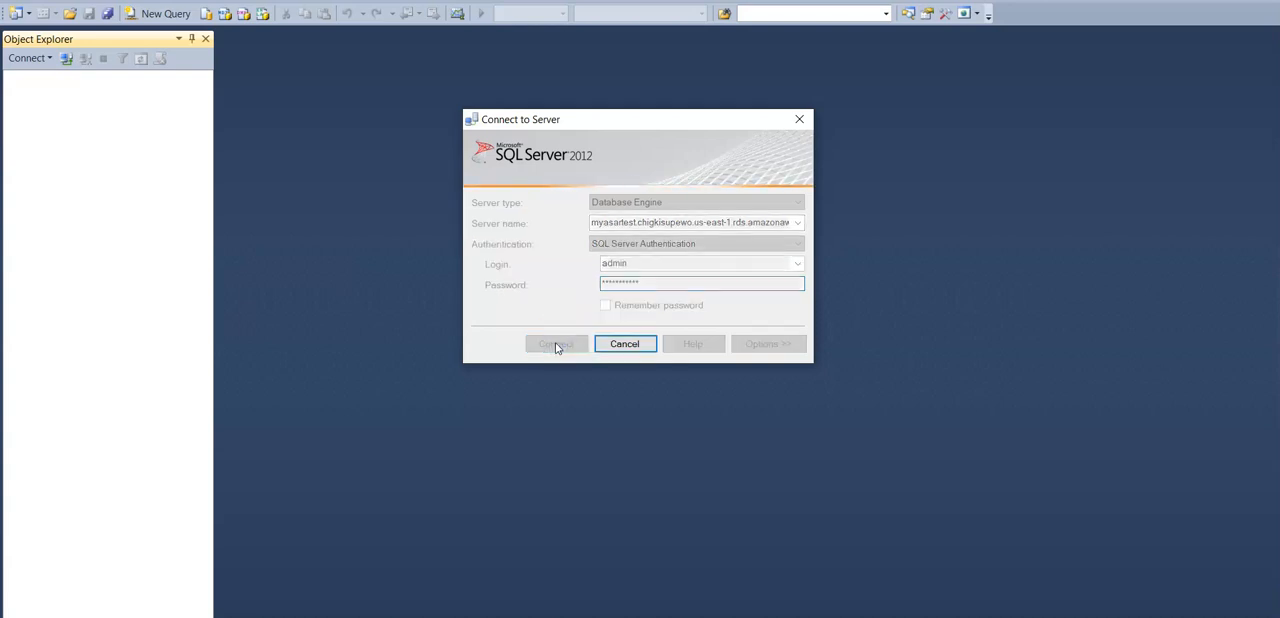
left_click(556, 344)
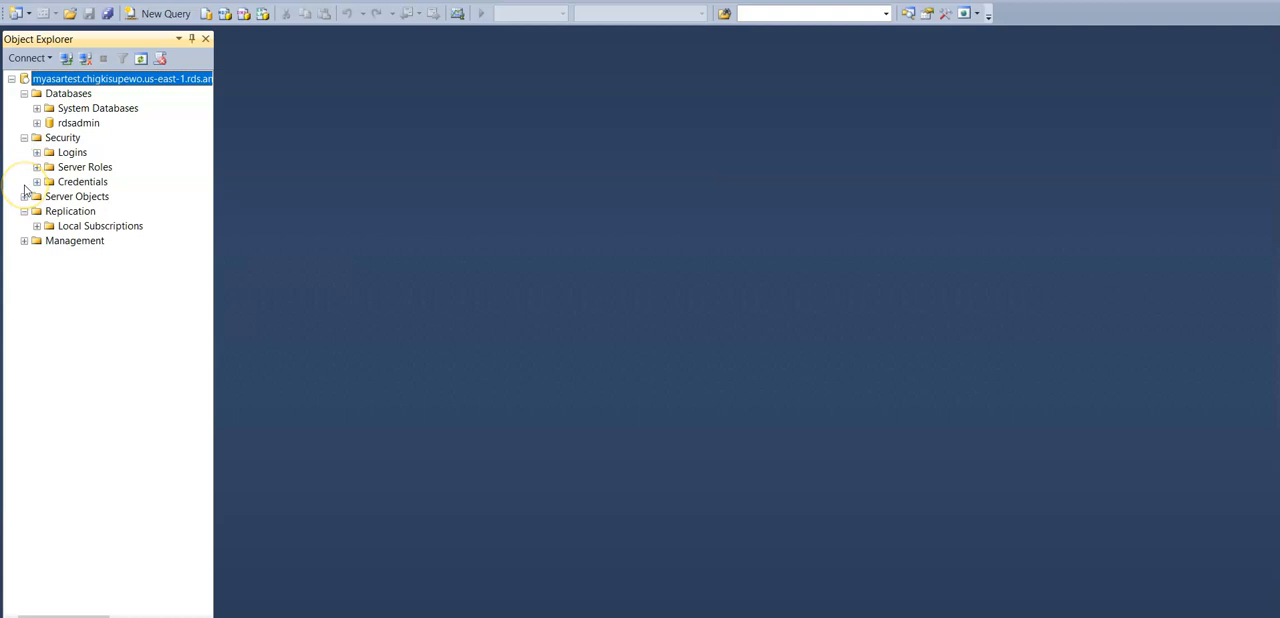
mouse_move(24, 190)
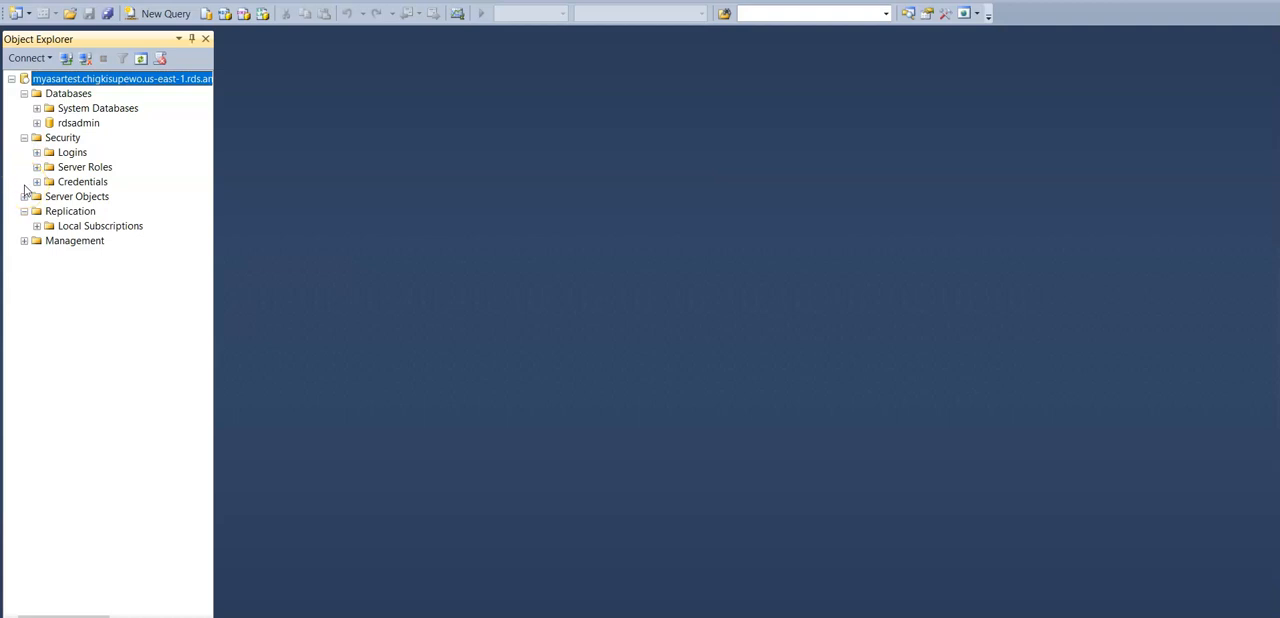